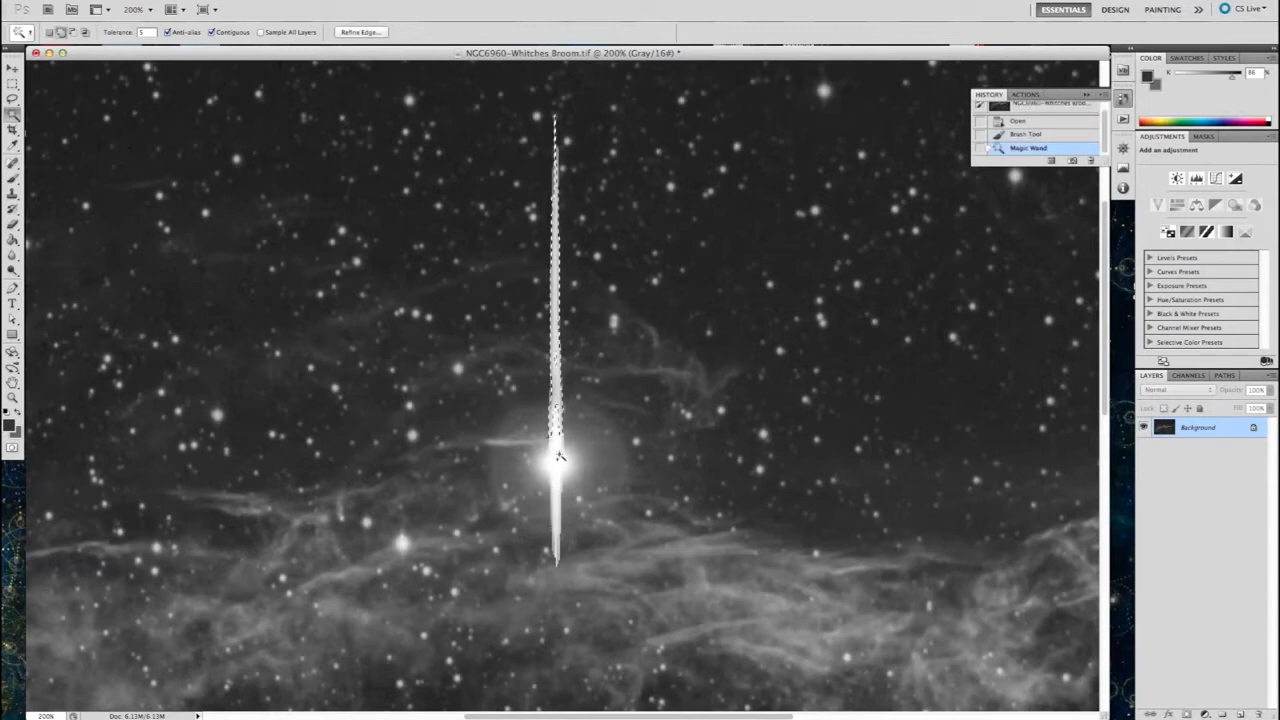
Extend the Magic Wand selection further along the vertical diffraction spike.
click(560, 460)
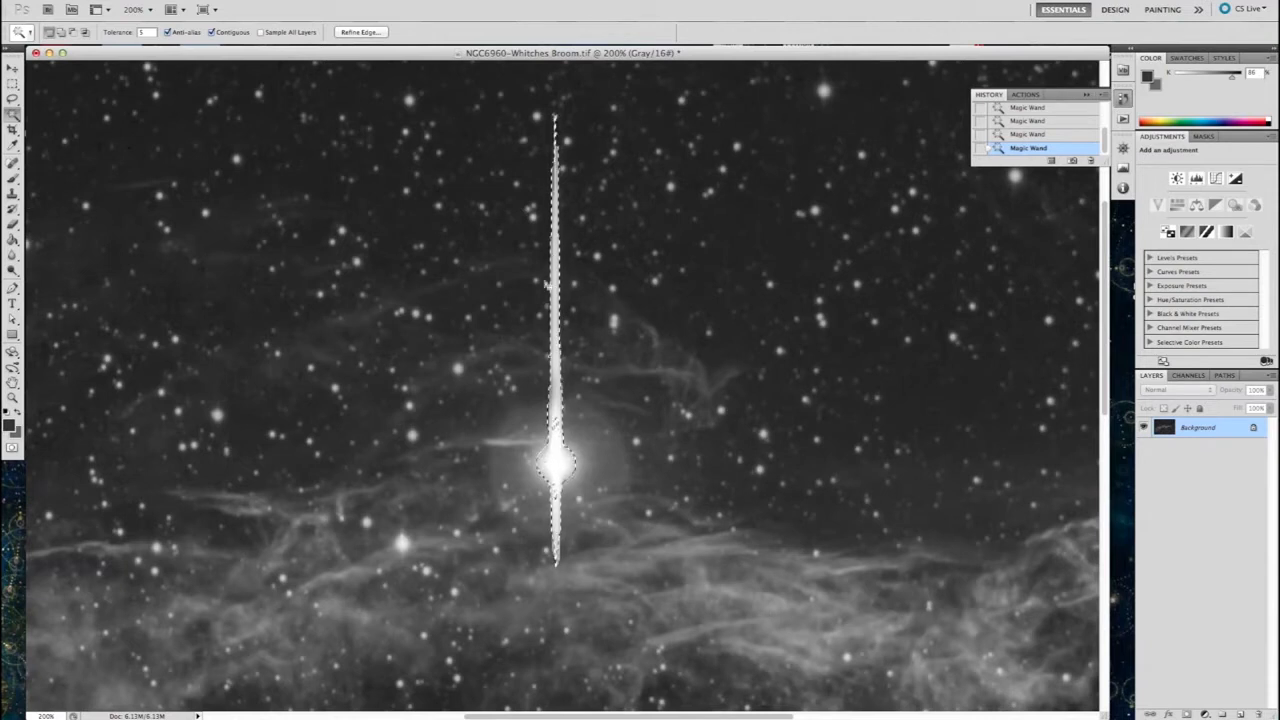
mouse_move(32, 364)
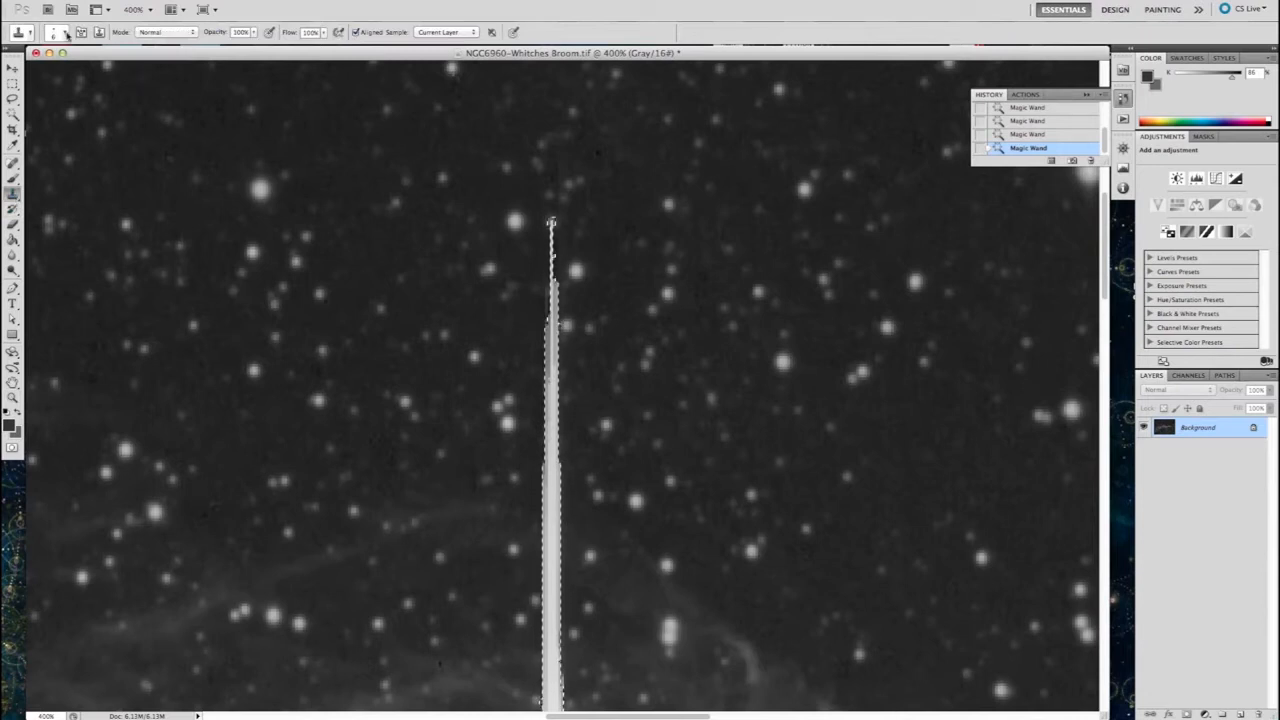
Clone clean sampled sky over the upper stretch of the spike above the star.
click(66, 26)
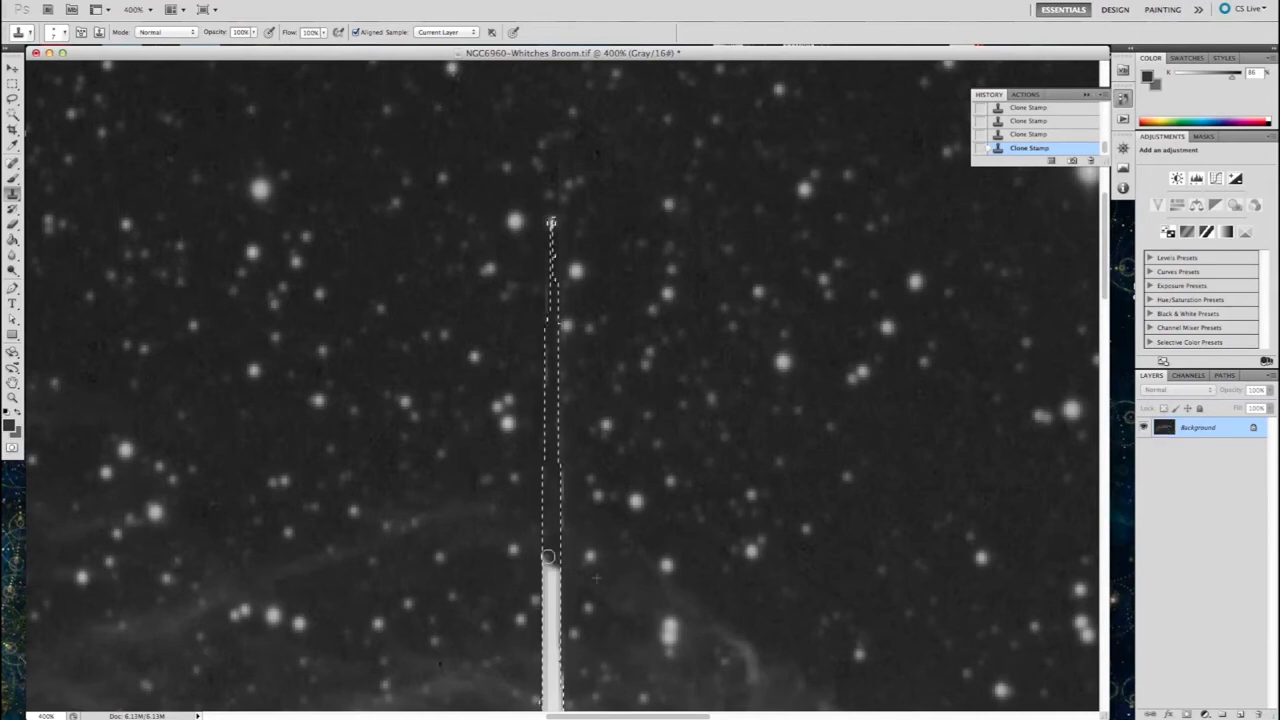
drag(548, 556, 552, 584)
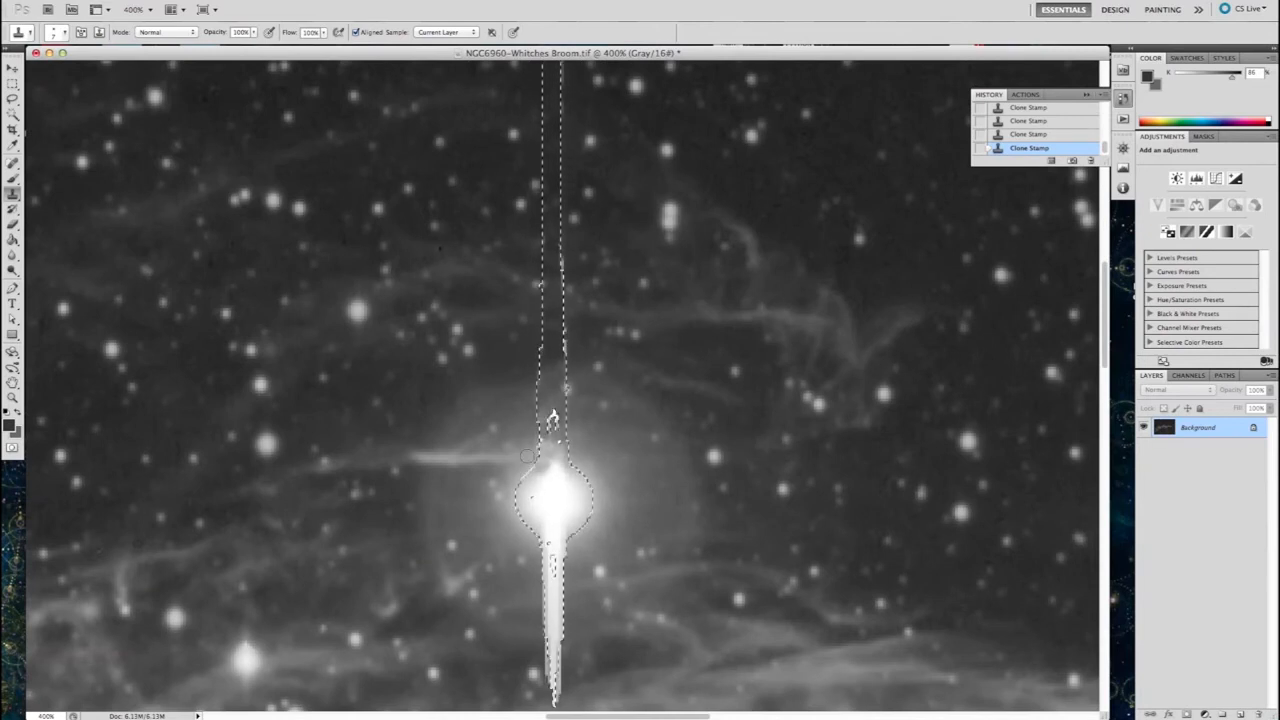
Move down to the remaining spike below the bright star for further cloning.
scroll(down, 3)
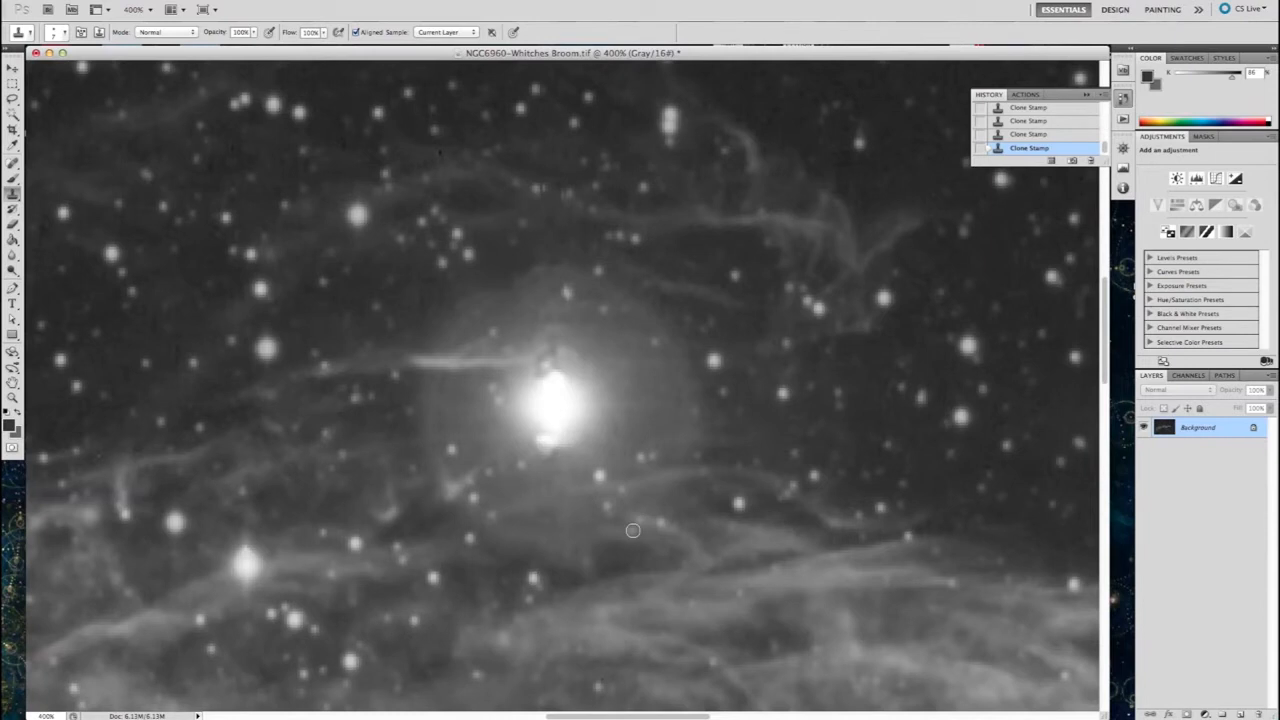
mouse_move(114, 330)
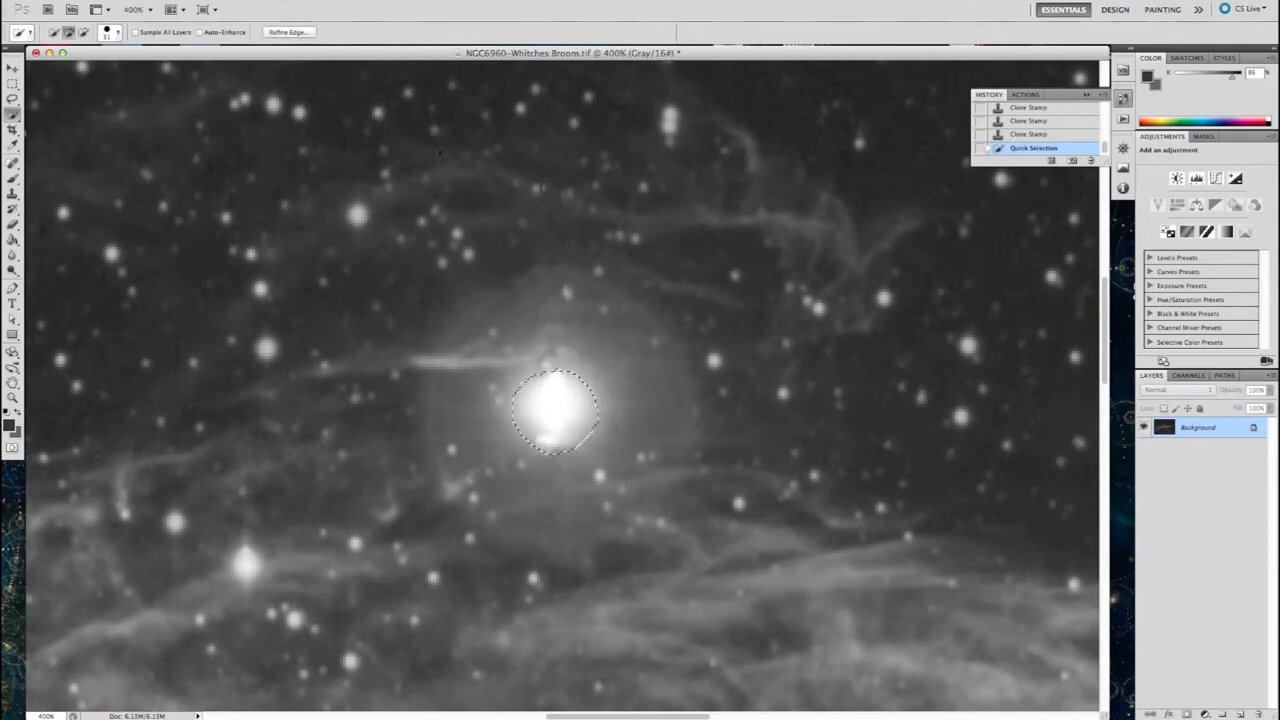
Apply a Spin Radial Blur at Amount 100 to the star's core, then deselect.
click(288, 132)
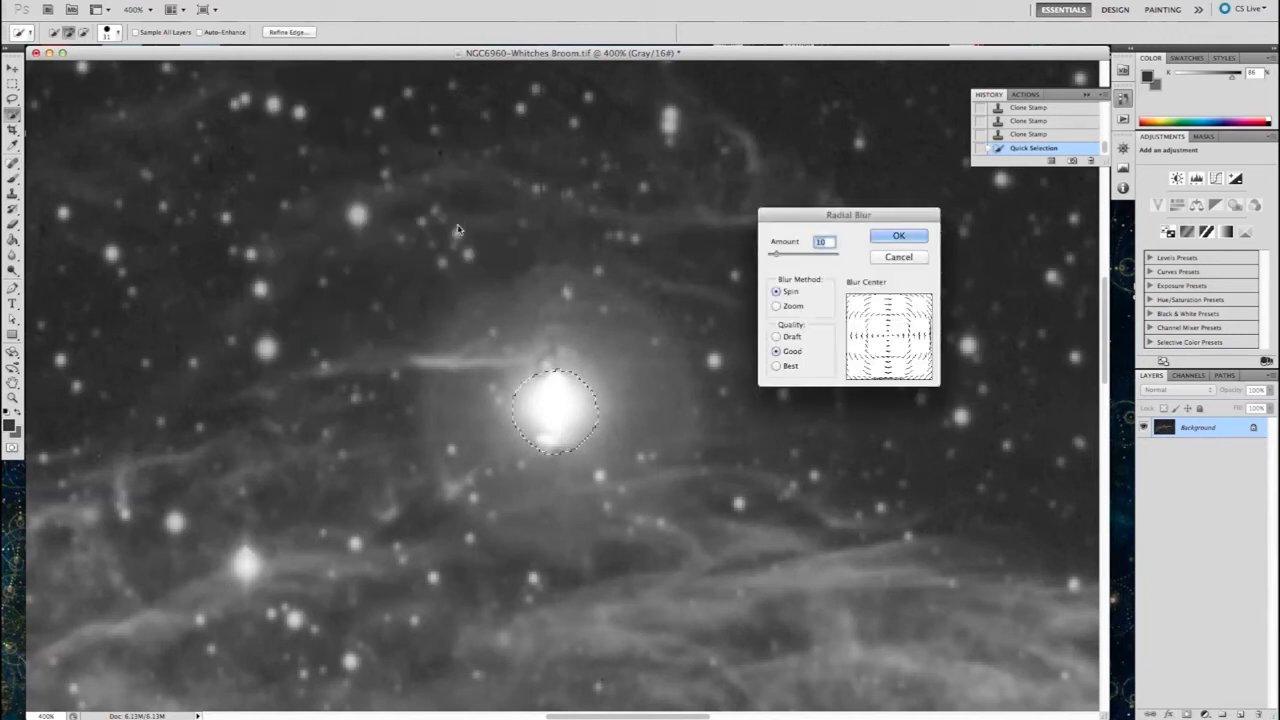
text(100)
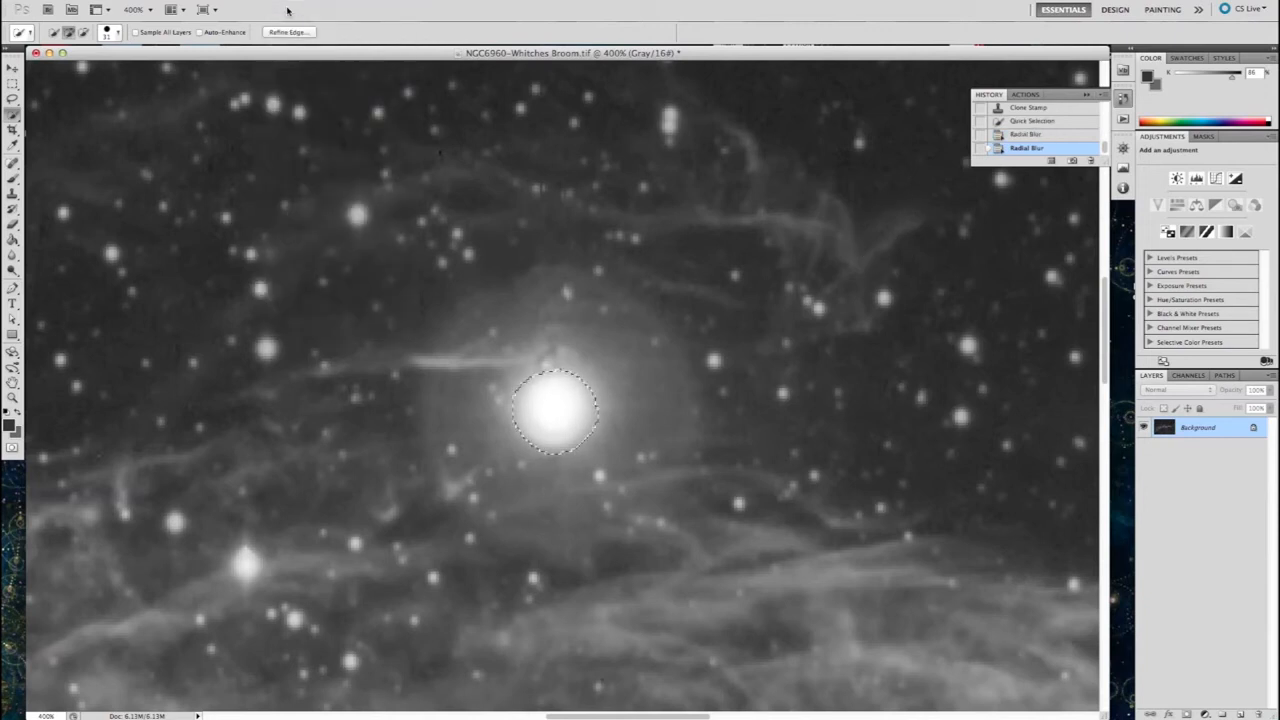
key(Cmd+D)
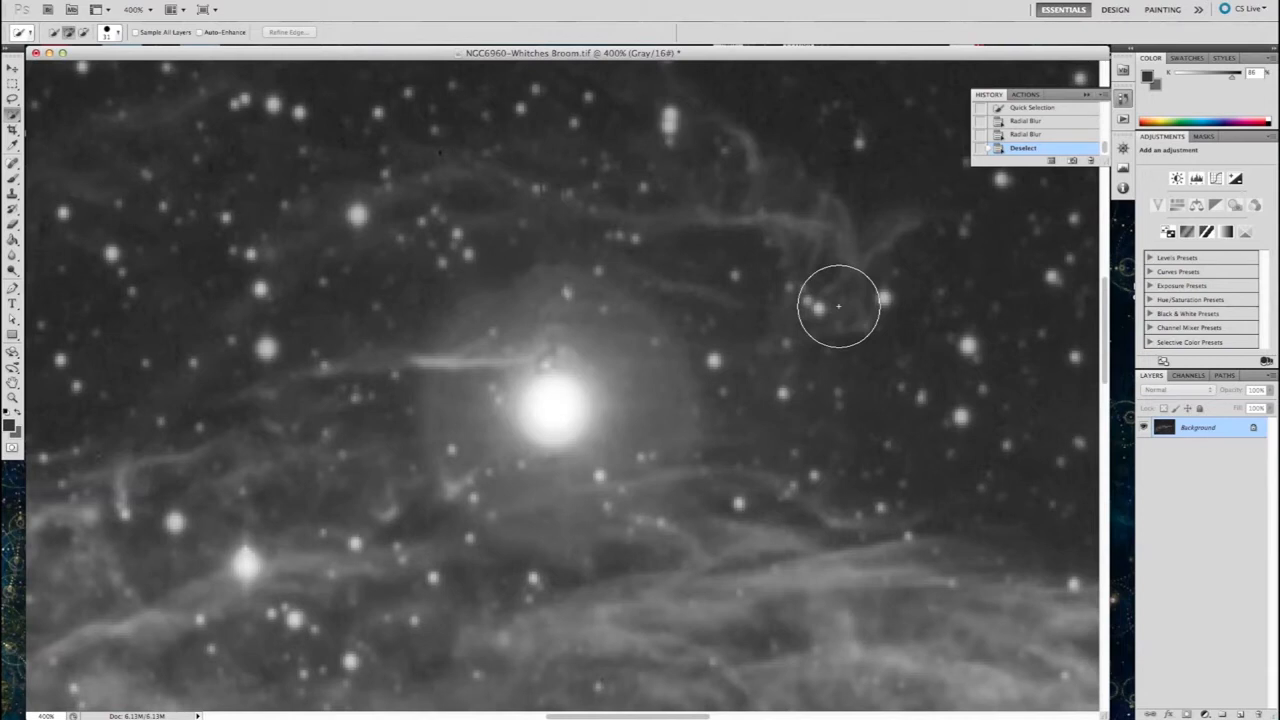
mouse_move(208, 32)
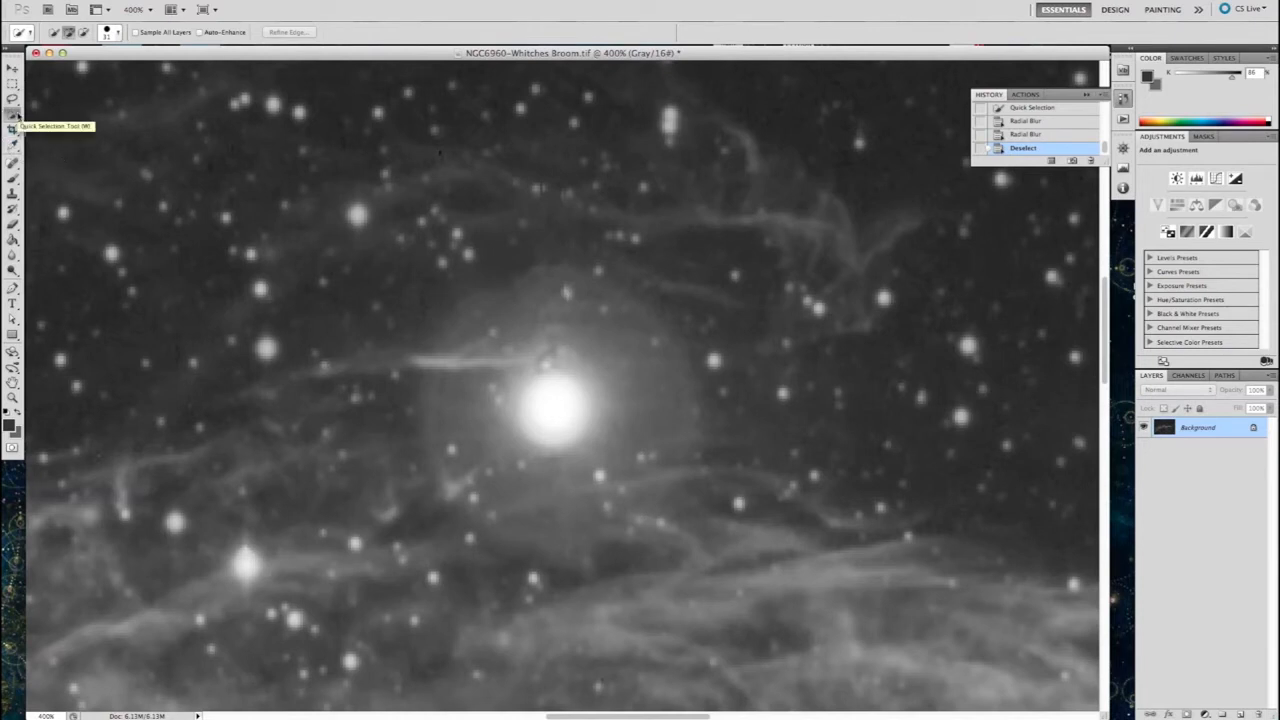
Reduce the brush size in the brush picker for finer retouching.
click(112, 28)
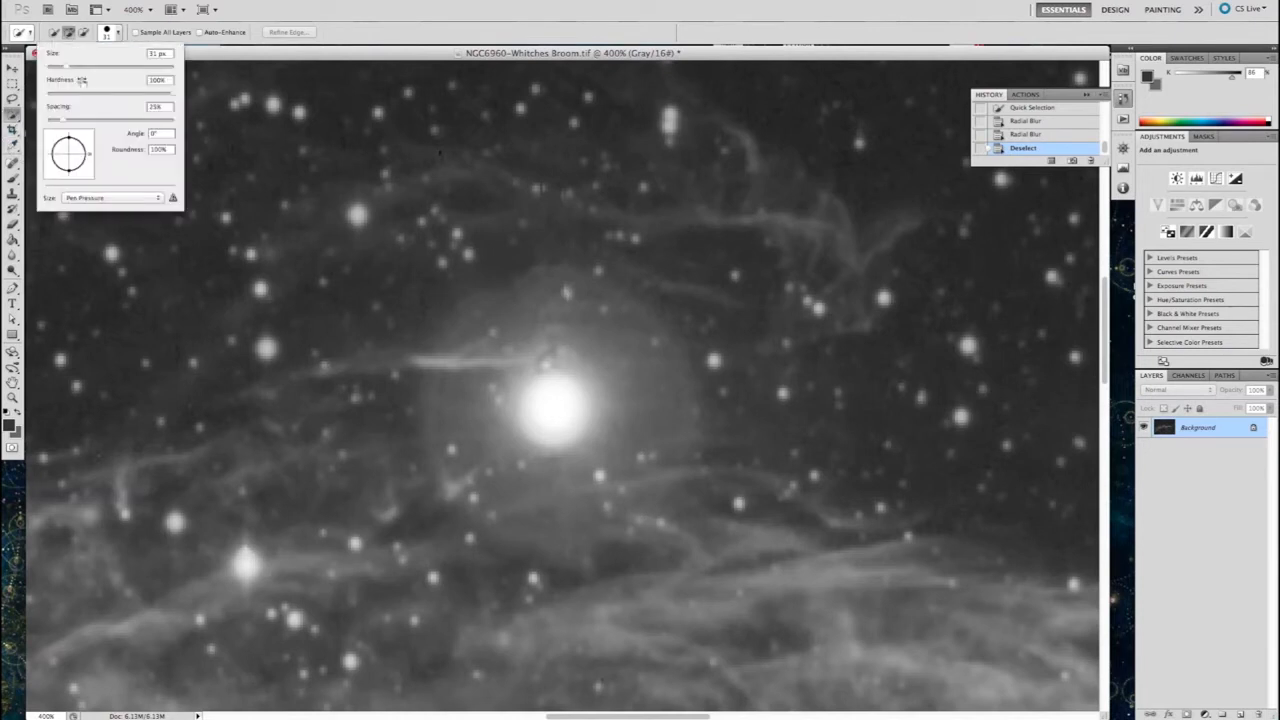
drag(96, 64, 50, 64)
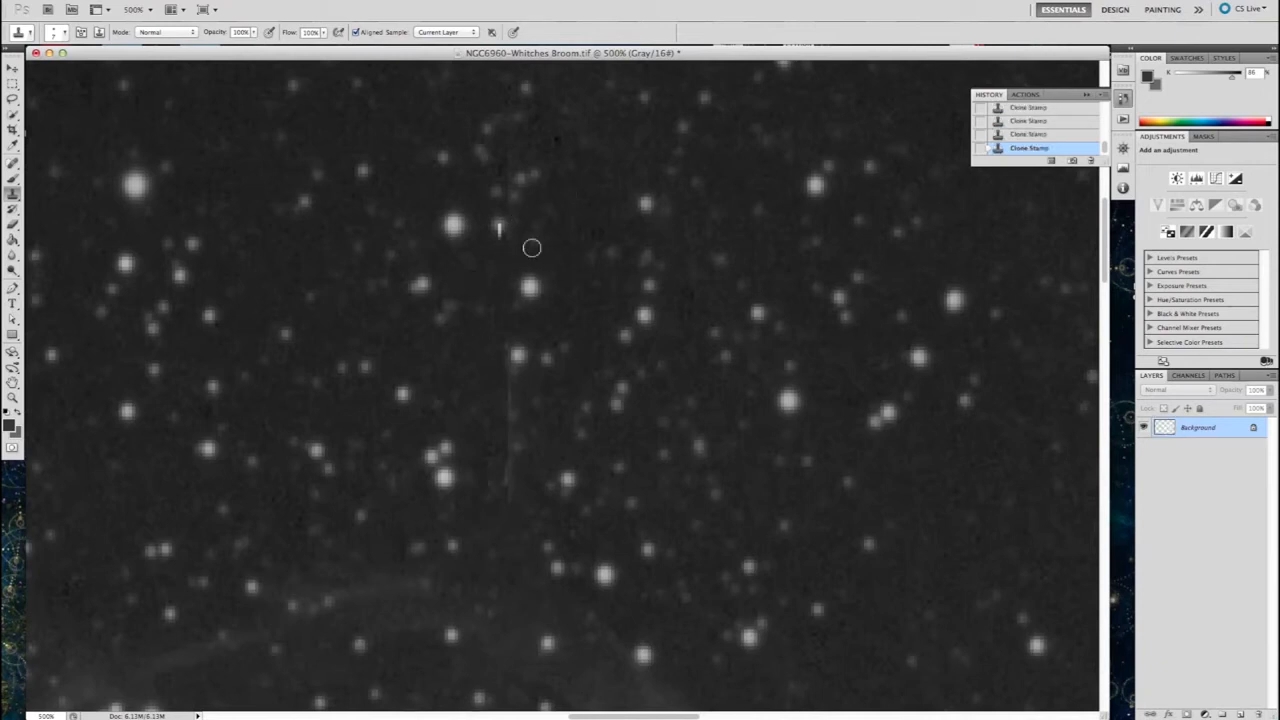
mouse_move(504, 392)
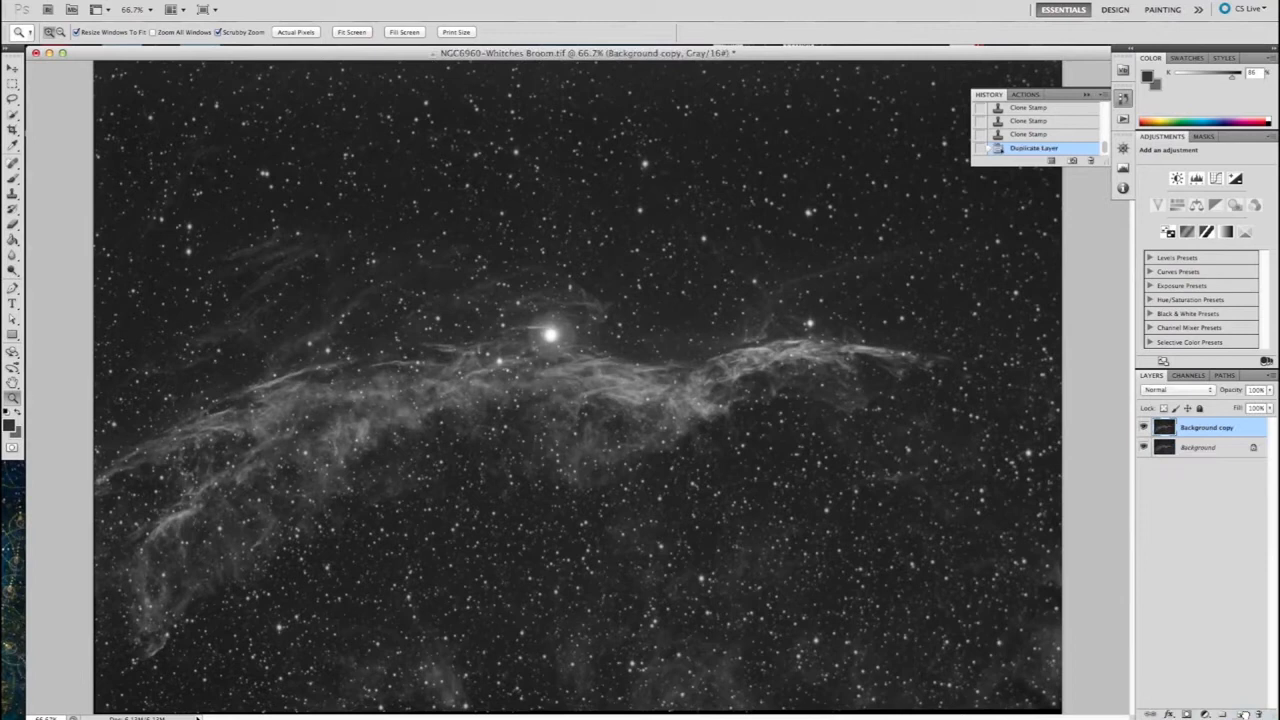
mouse_move(360, 8)
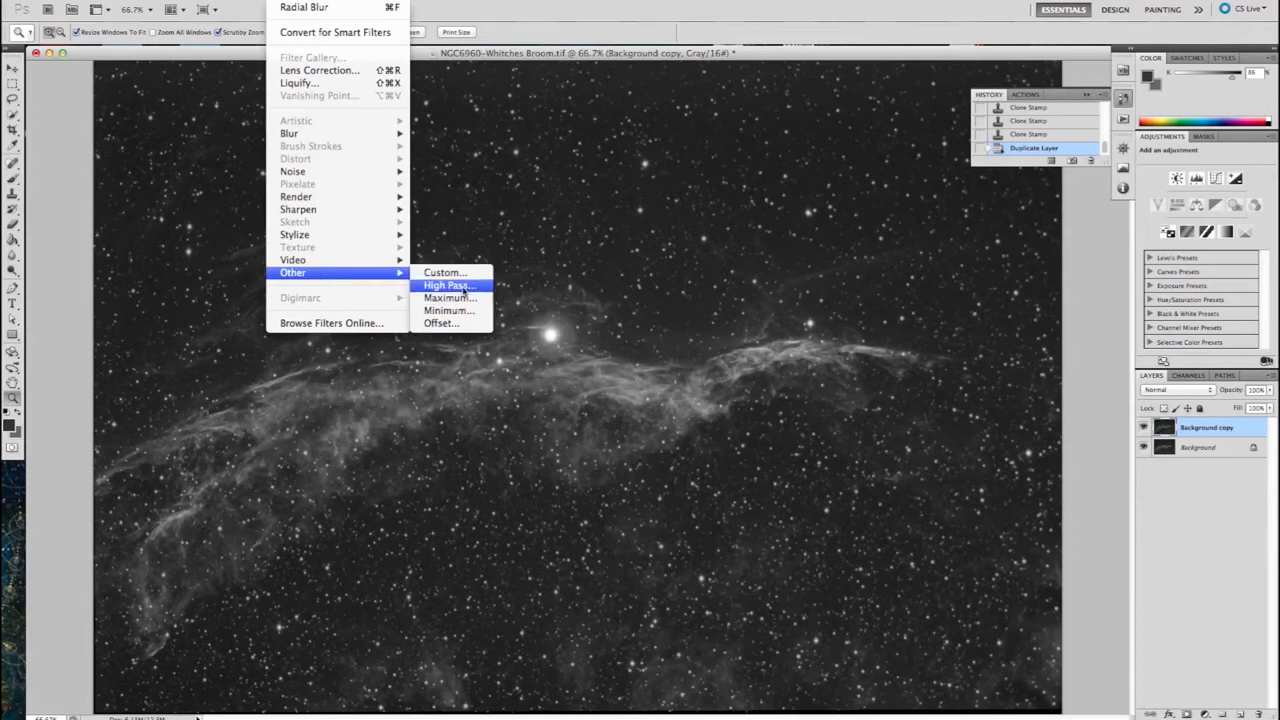
Apply a High Pass filter to the background copy with a radius of about 10 pixels.
click(446, 284)
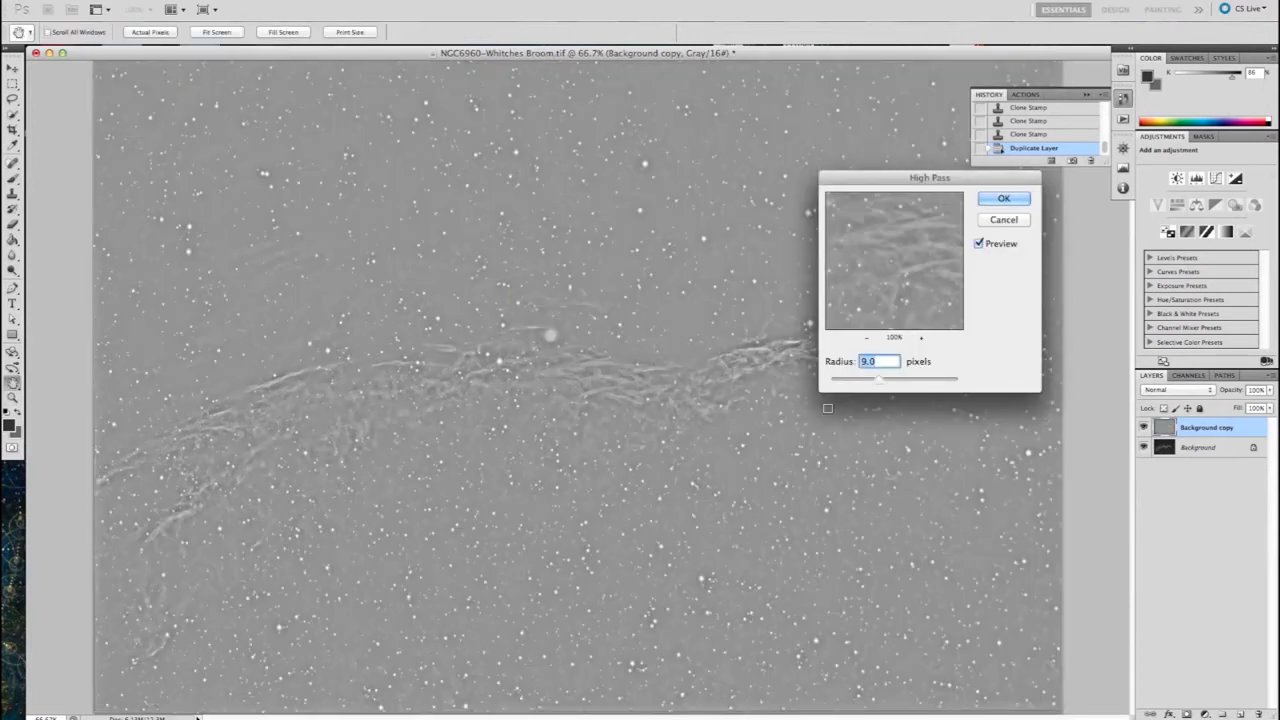
drag(876, 378, 870, 384)
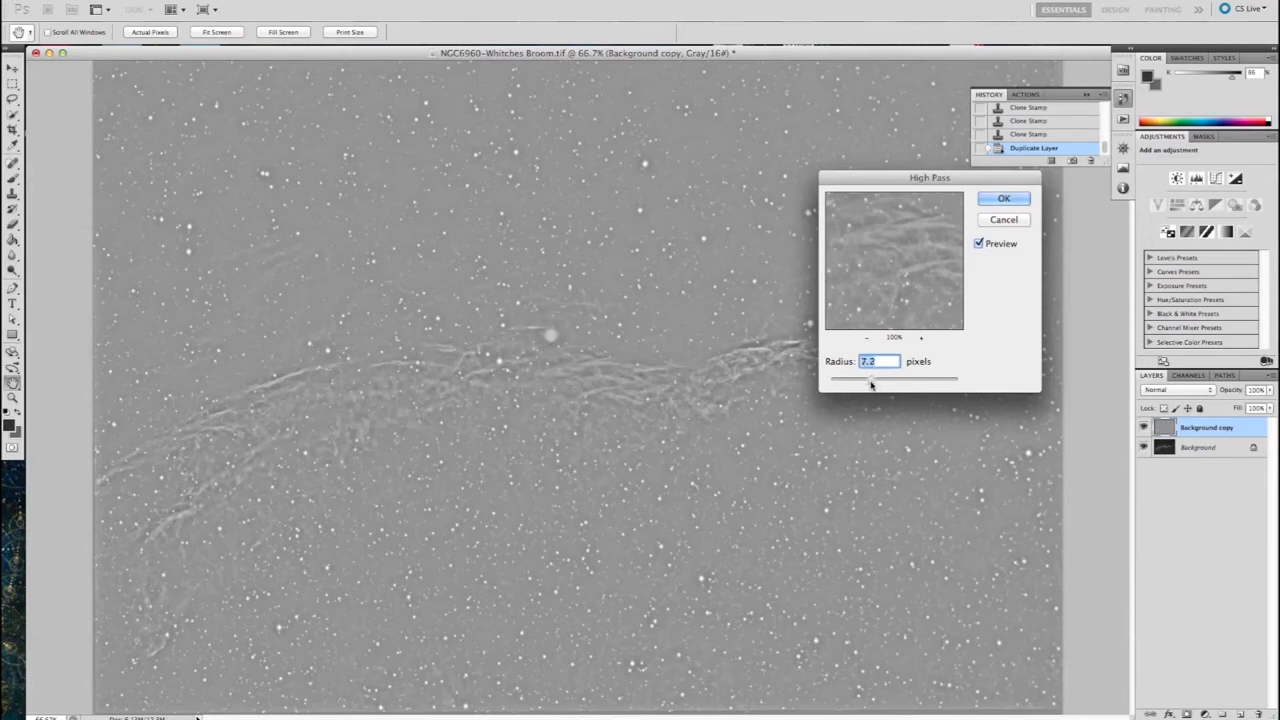
drag(870, 380, 858, 380)
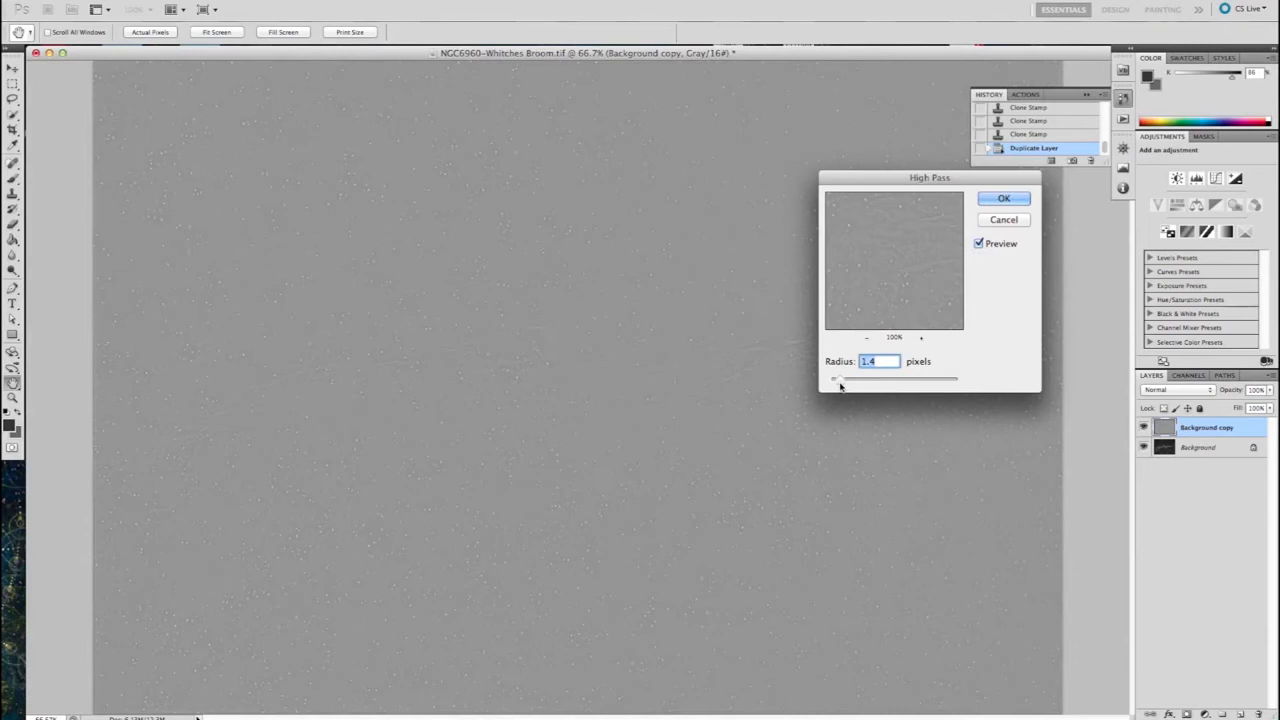
drag(836, 378, 890, 378)
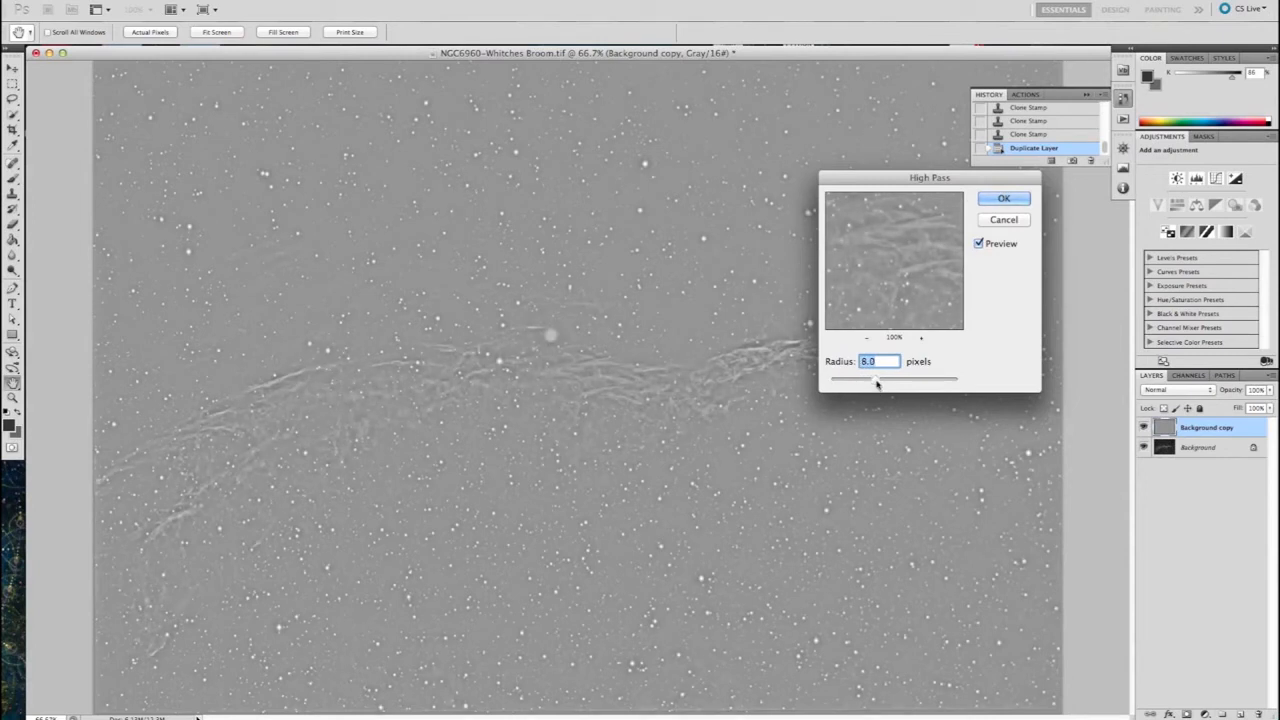
drag(876, 380, 884, 380)
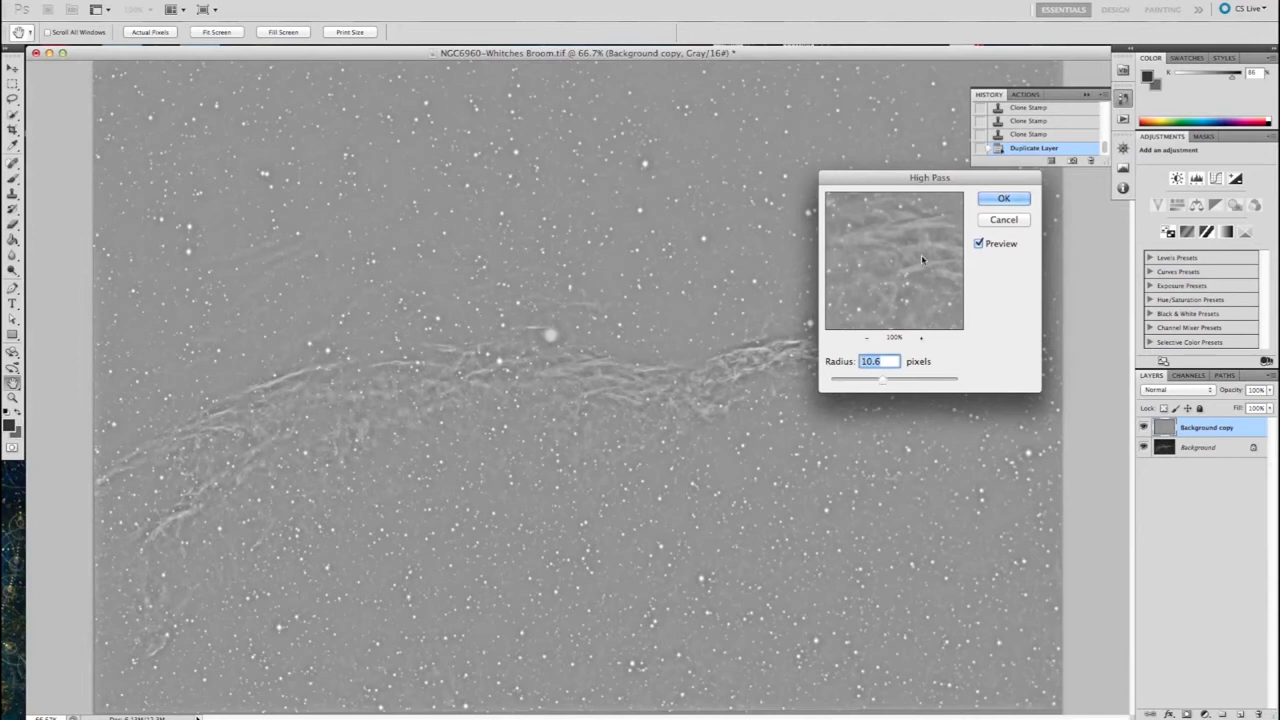
click(1004, 198)
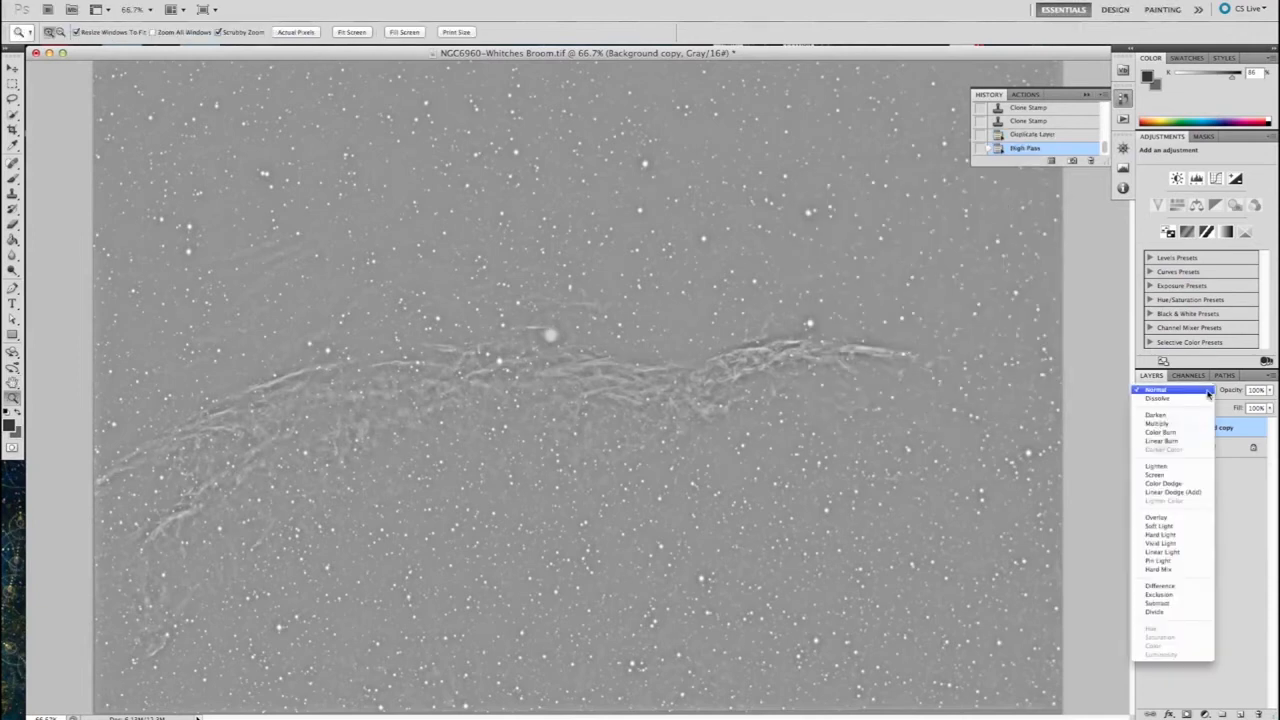
Set the high-pass layer to Overlay and add a Hide All black layer mask.
click(1152, 516)
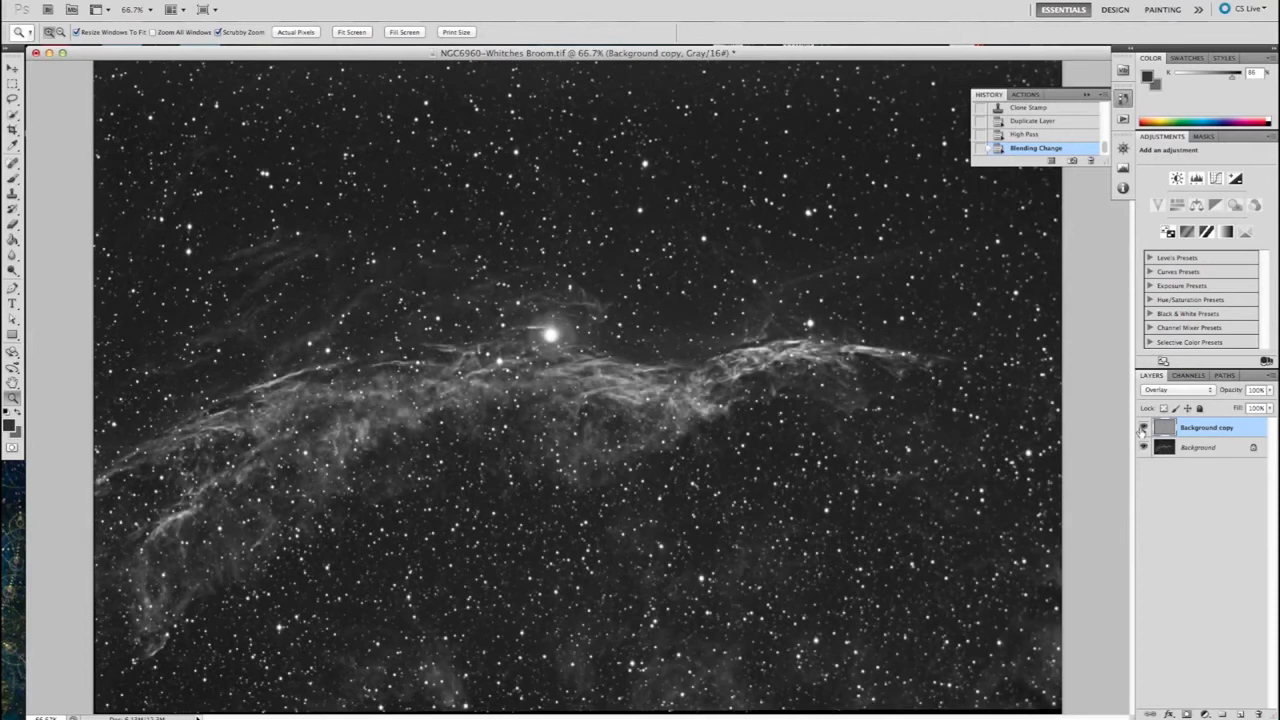
click(1144, 454)
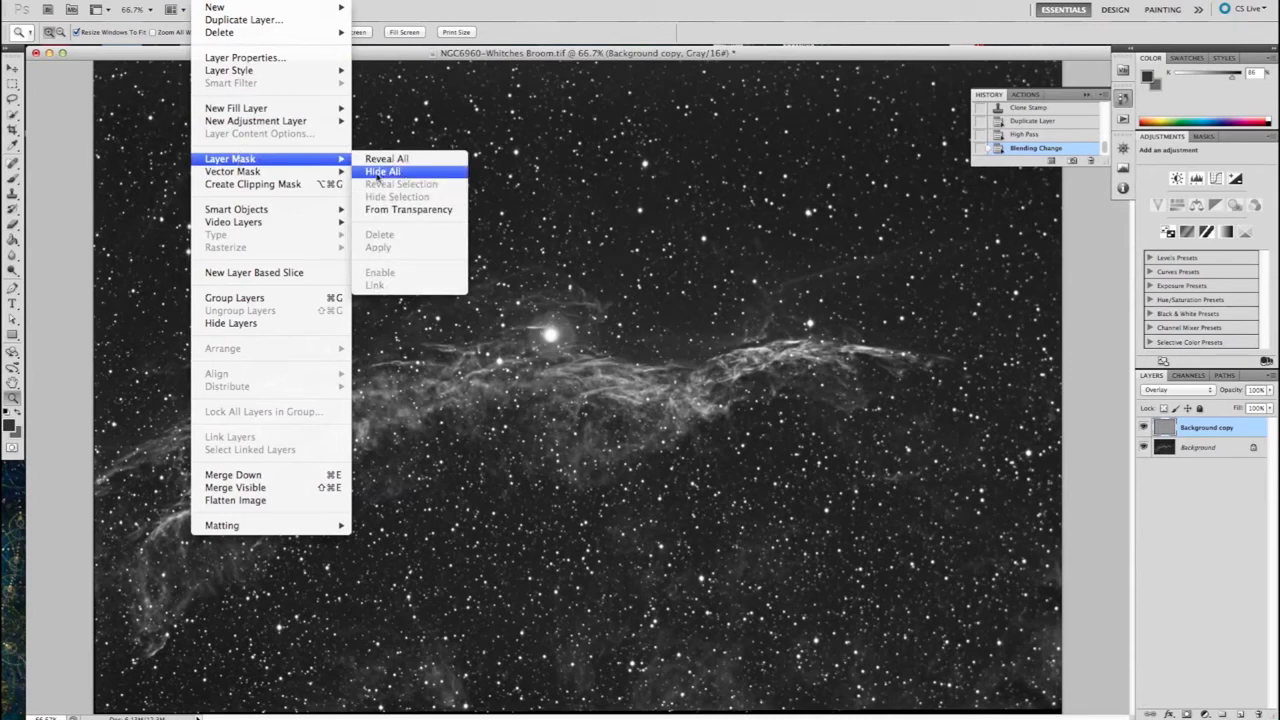
click(382, 172)
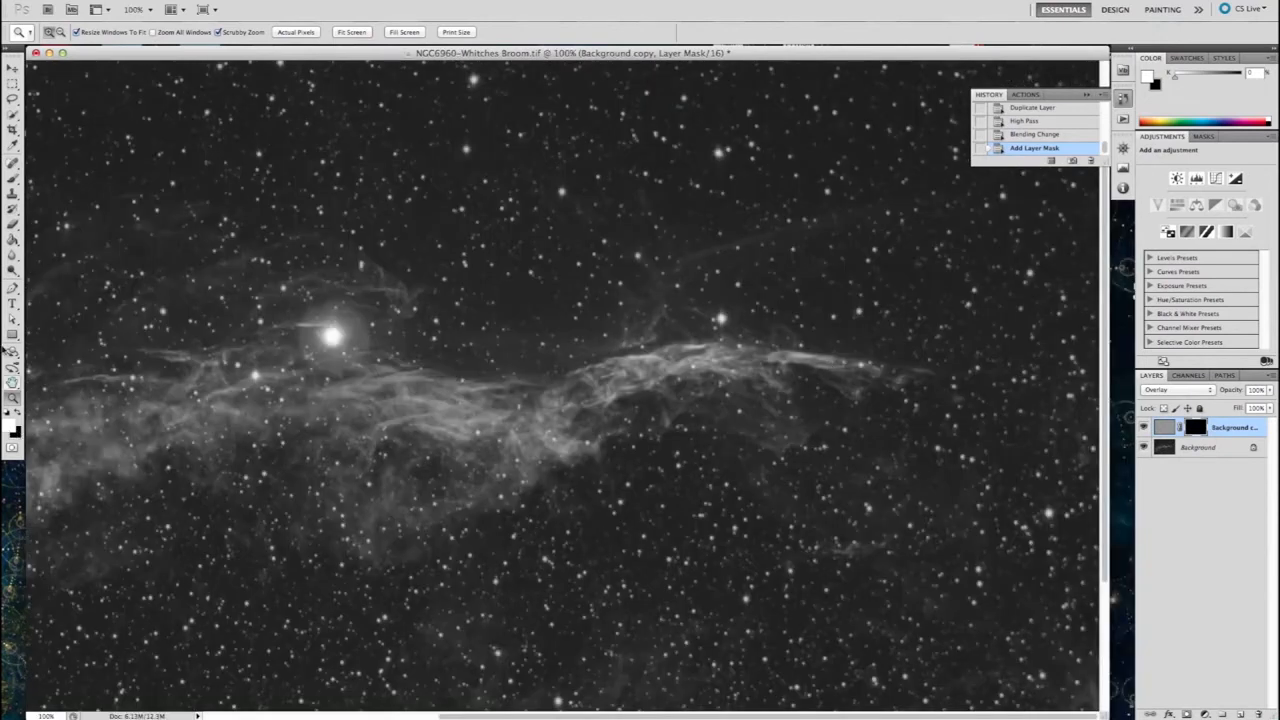
Activate the Brush tool and its options for painting on the layer mask.
click(12, 164)
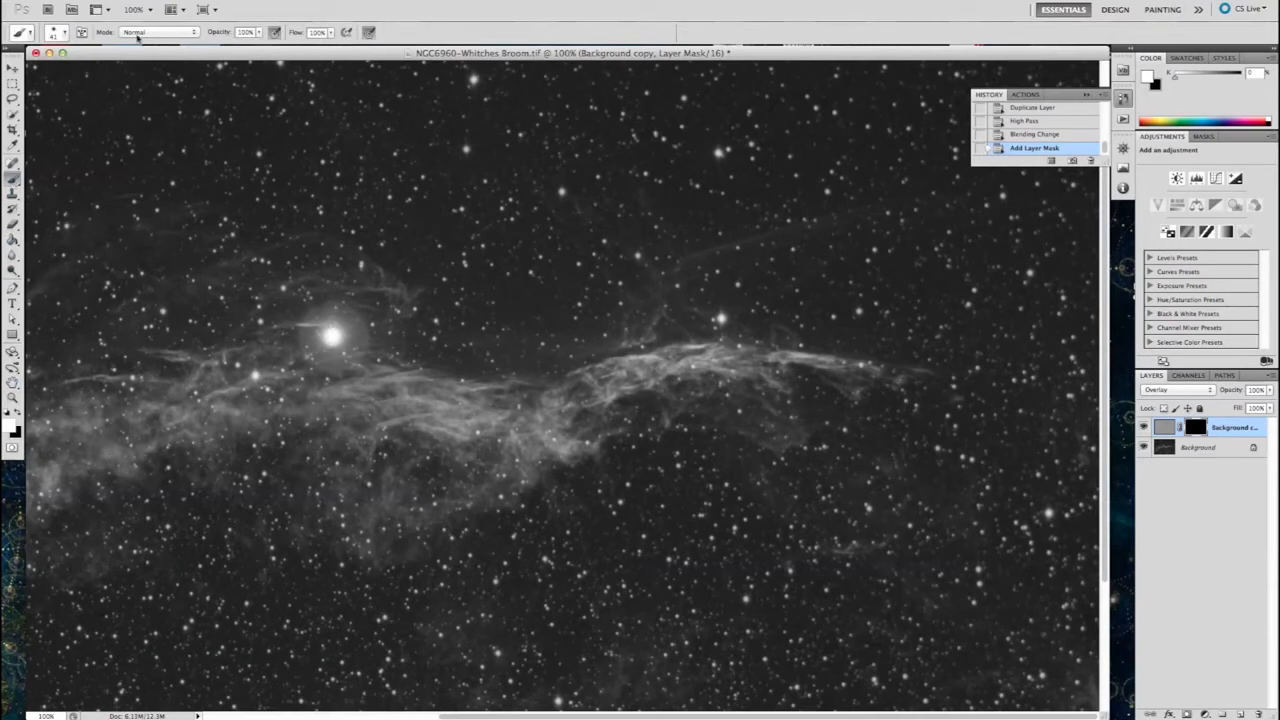
click(58, 28)
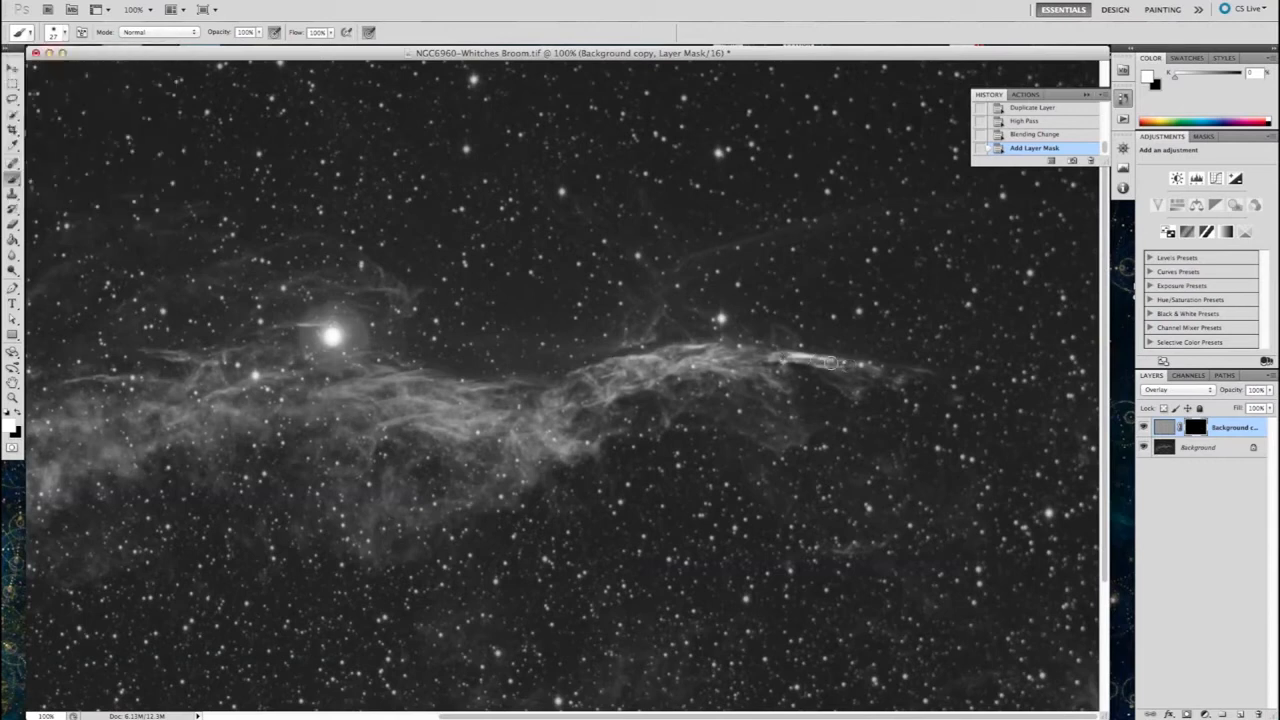
mouse_move(930, 376)
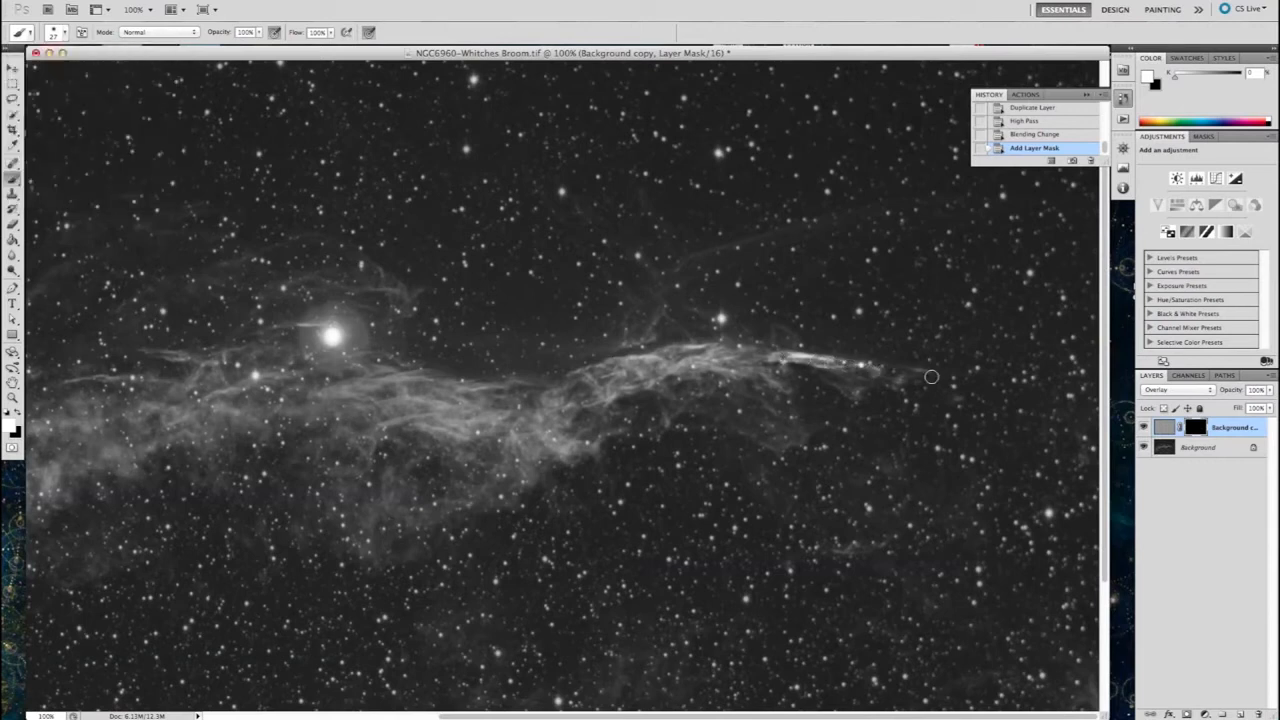
mouse_move(810, 374)
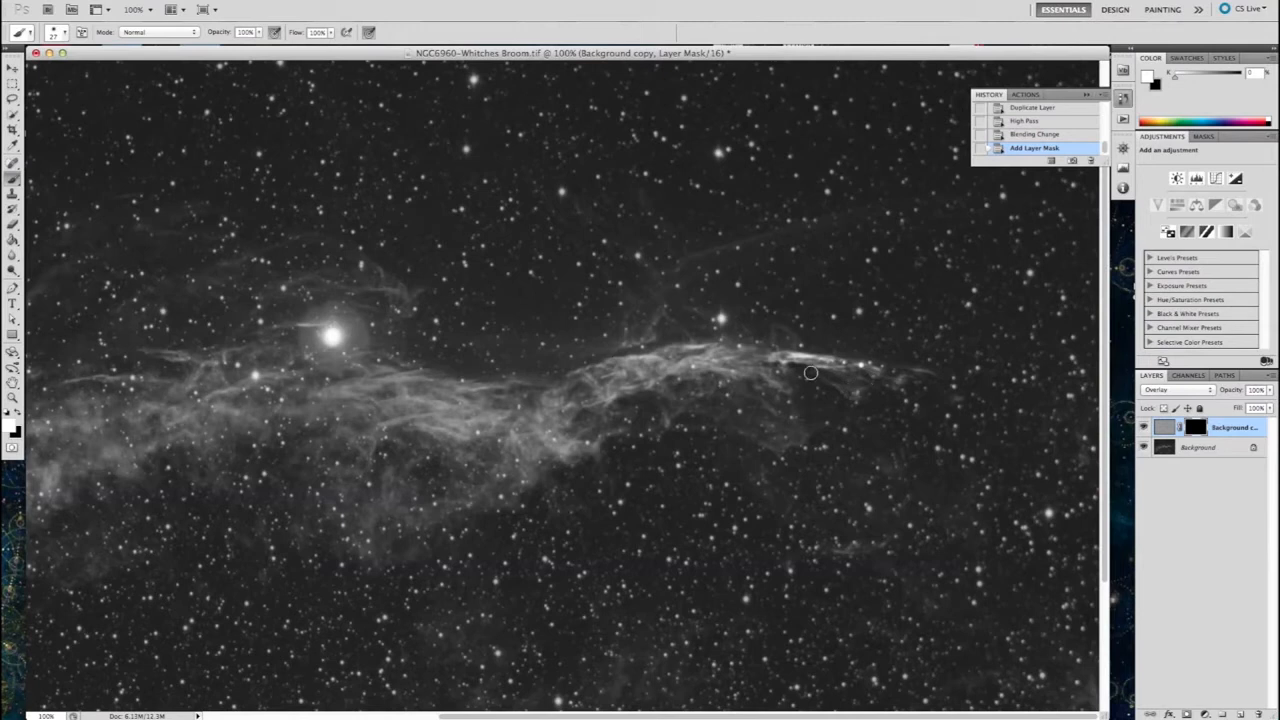
Paint white on the mask along the right-hand nebula filament to reveal sharpening.
drag(810, 372, 620, 356)
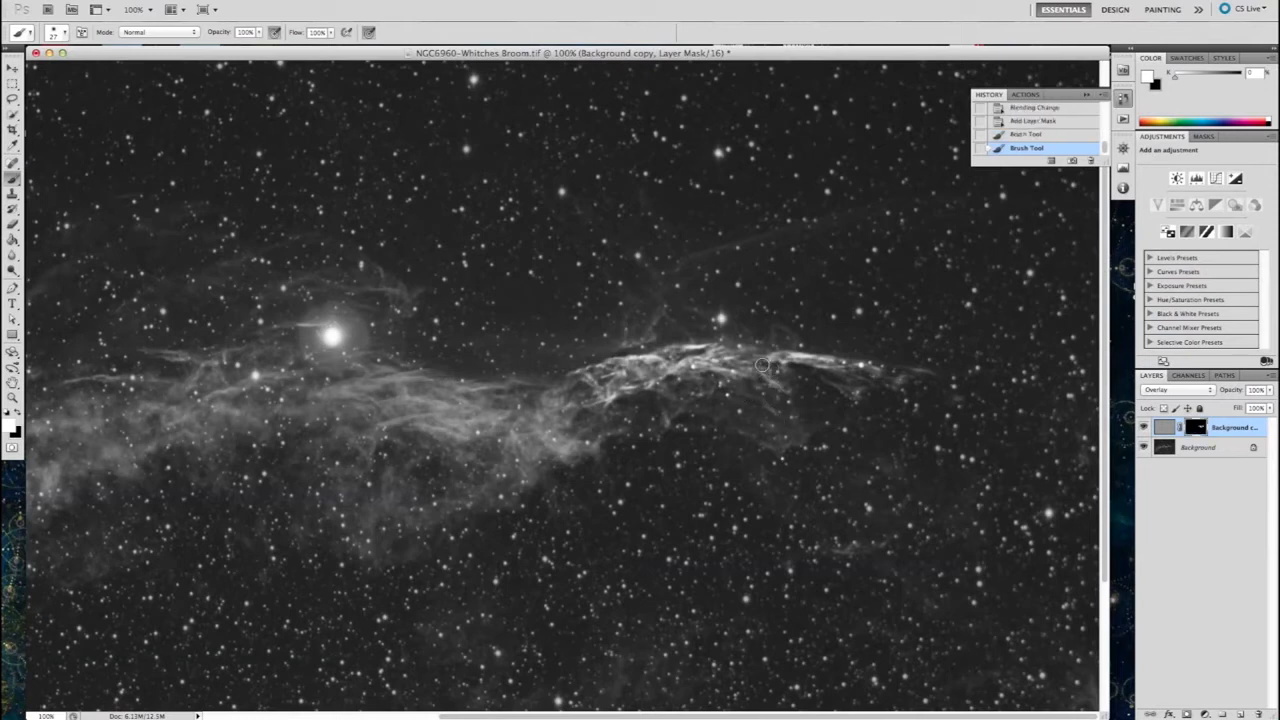
mouse_move(664, 278)
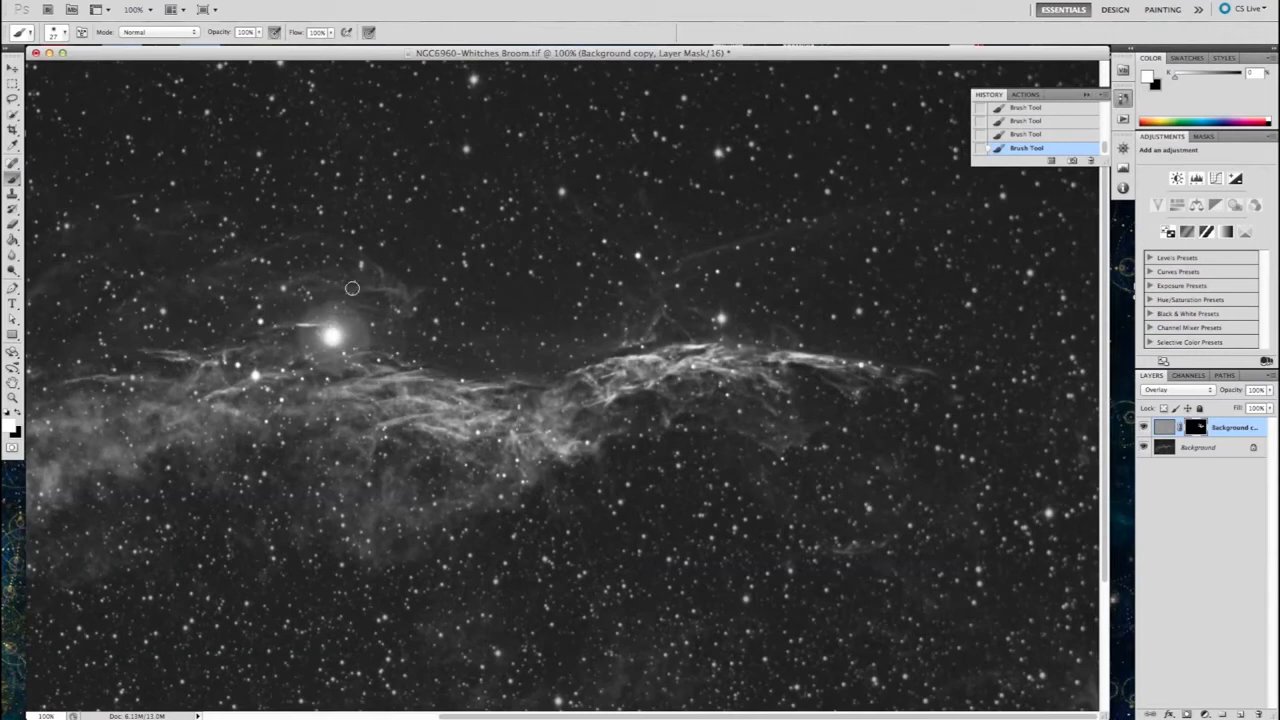
mouse_move(264, 248)
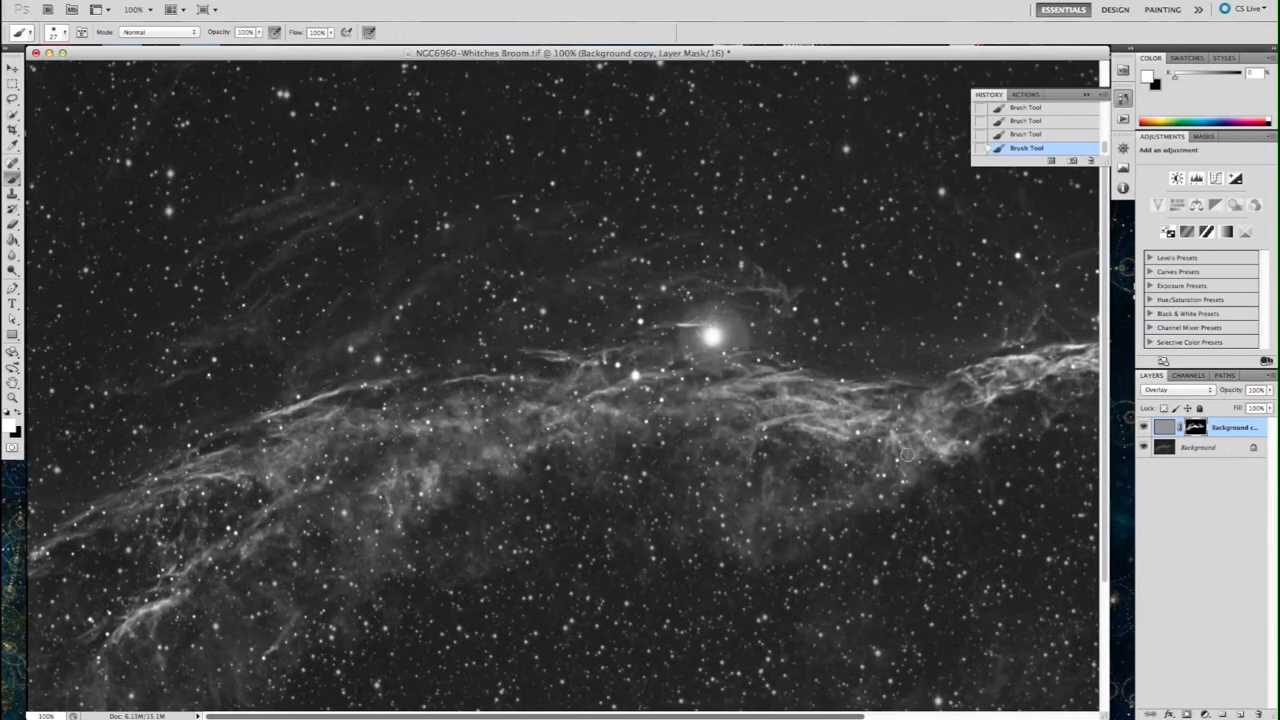
mouse_move(460, 436)
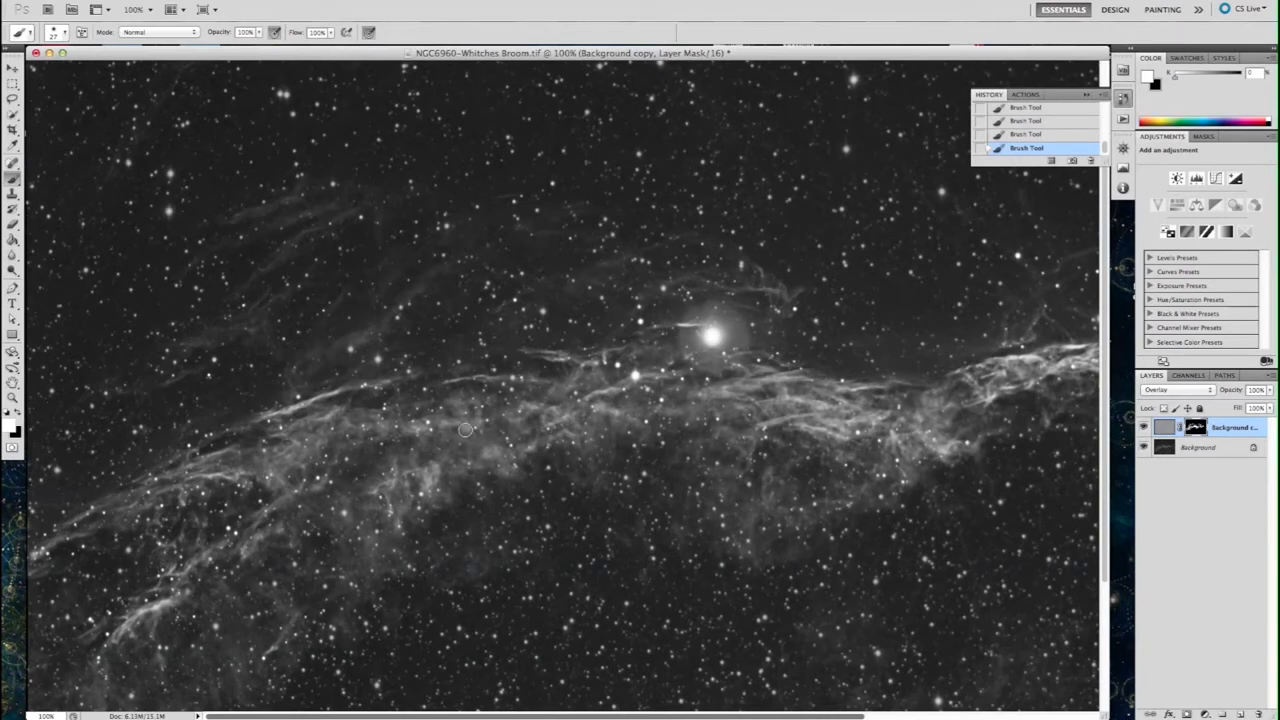
mouse_move(1080, 444)
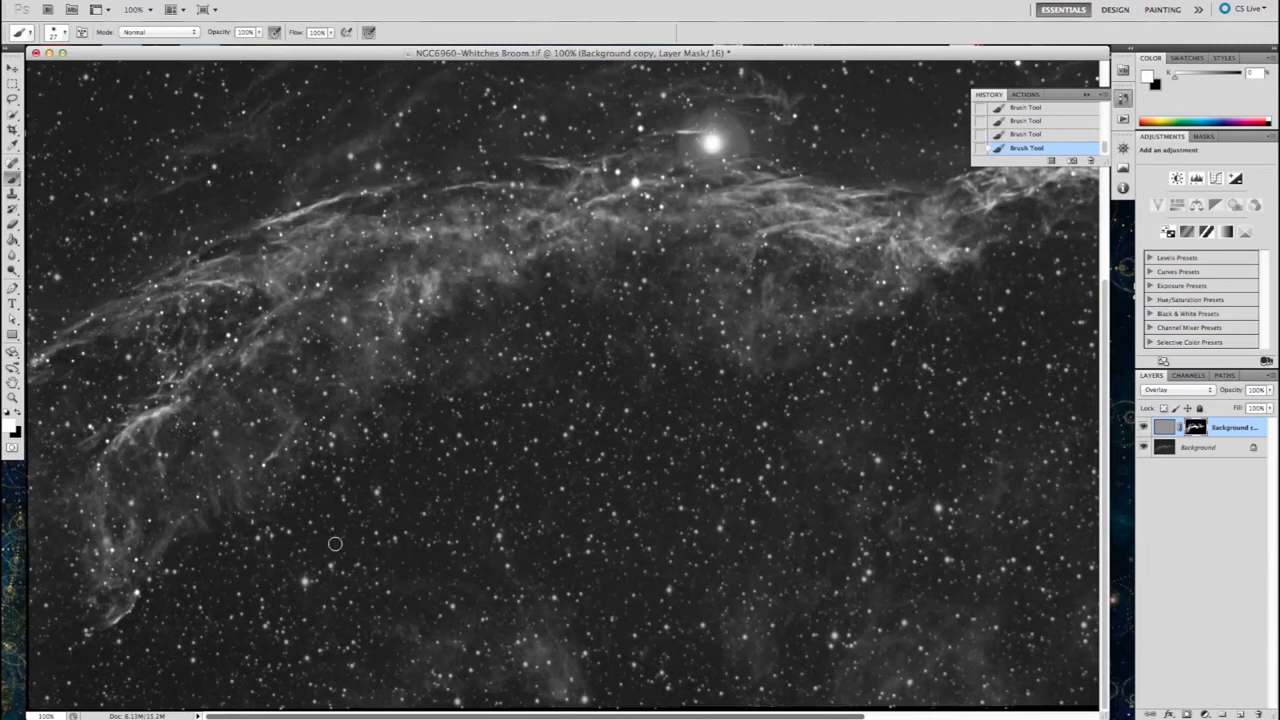
mouse_move(84, 444)
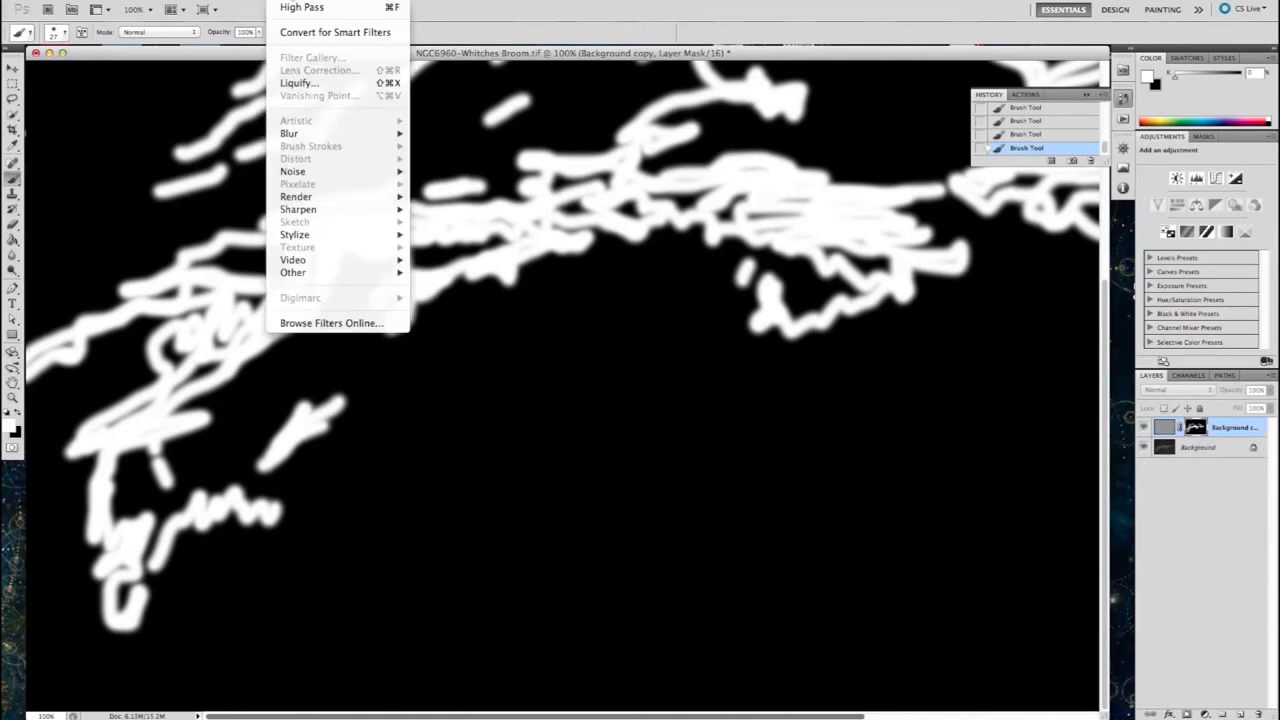
mouse_move(290, 132)
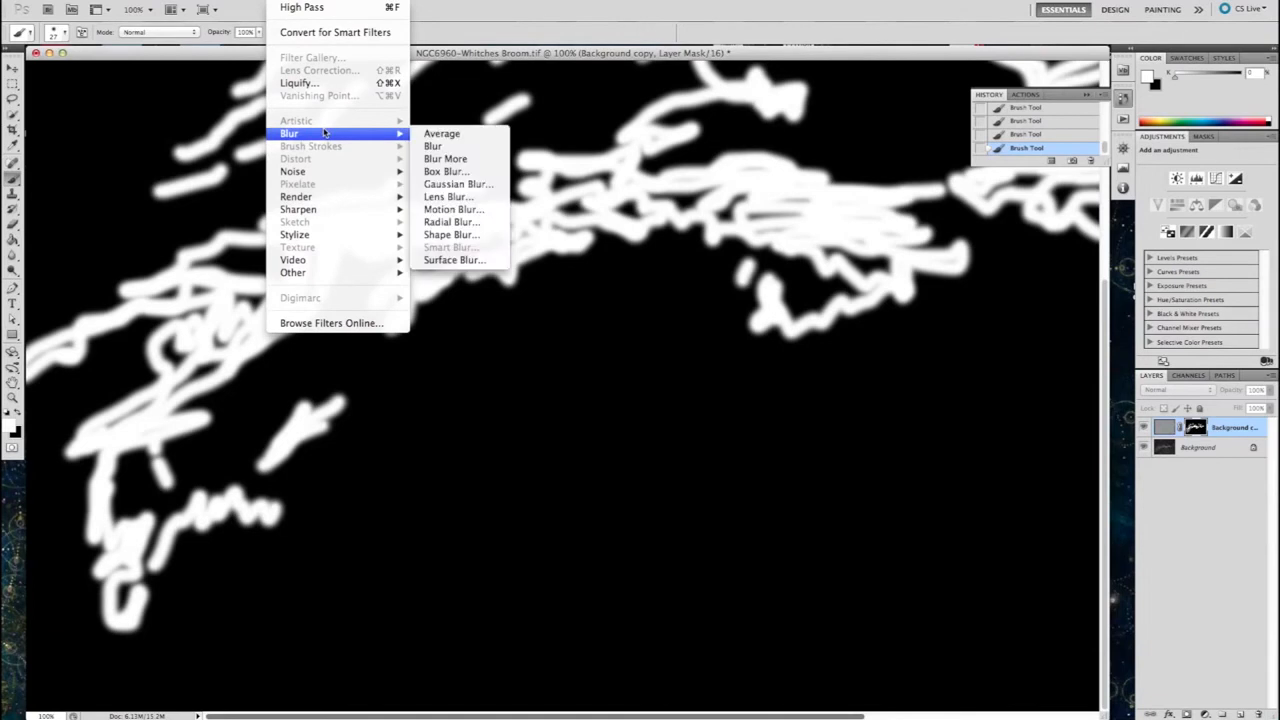
mouse_move(452, 172)
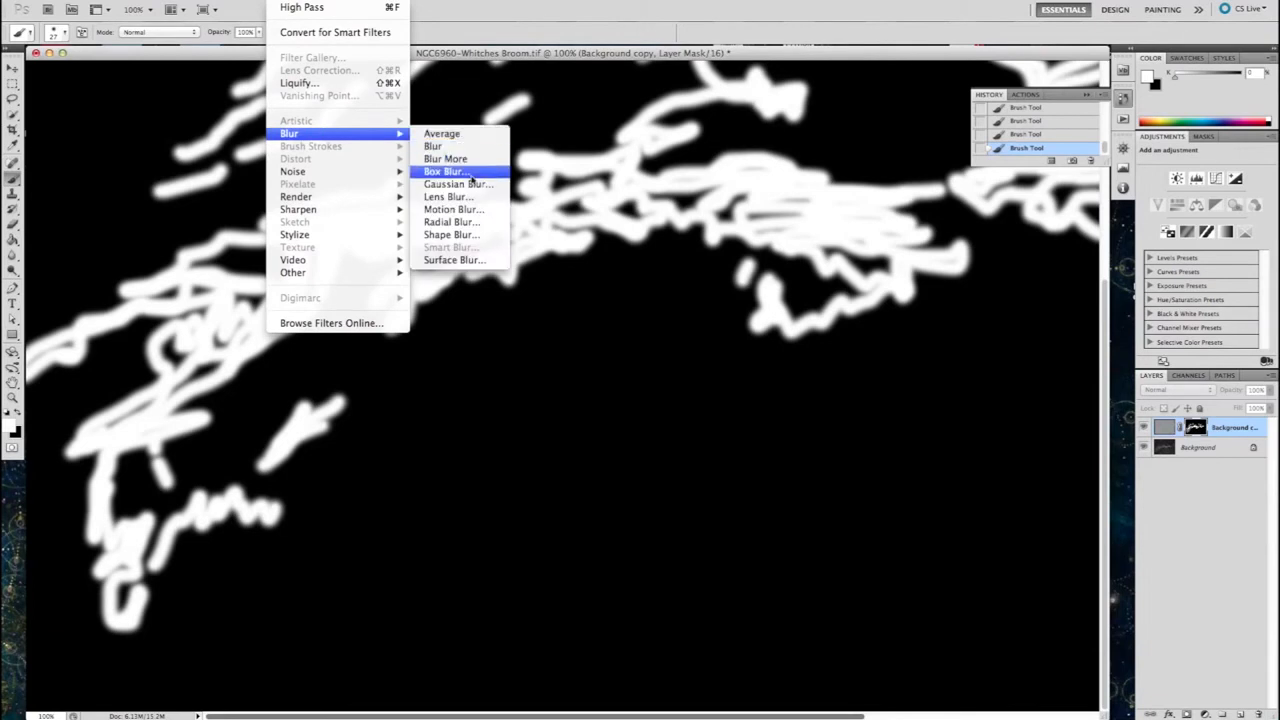
Soften the layer mask with a 15-pixel Gaussian Blur.
click(460, 184)
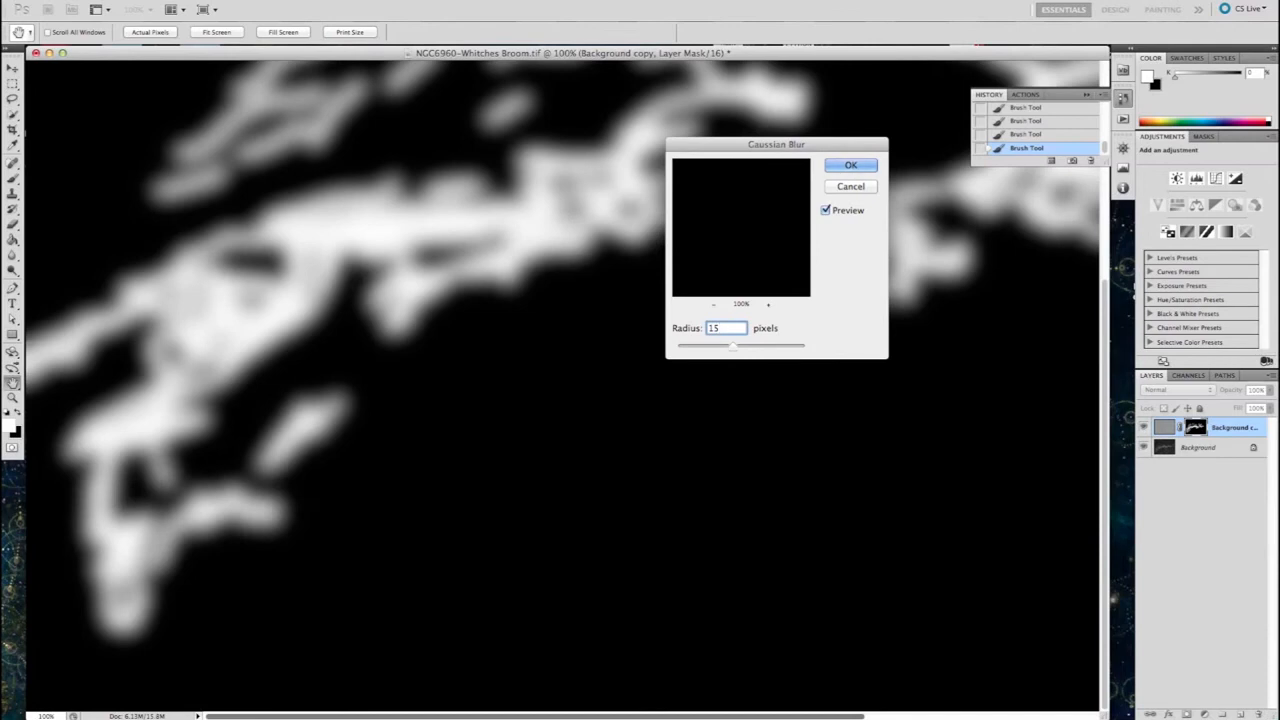
click(850, 164)
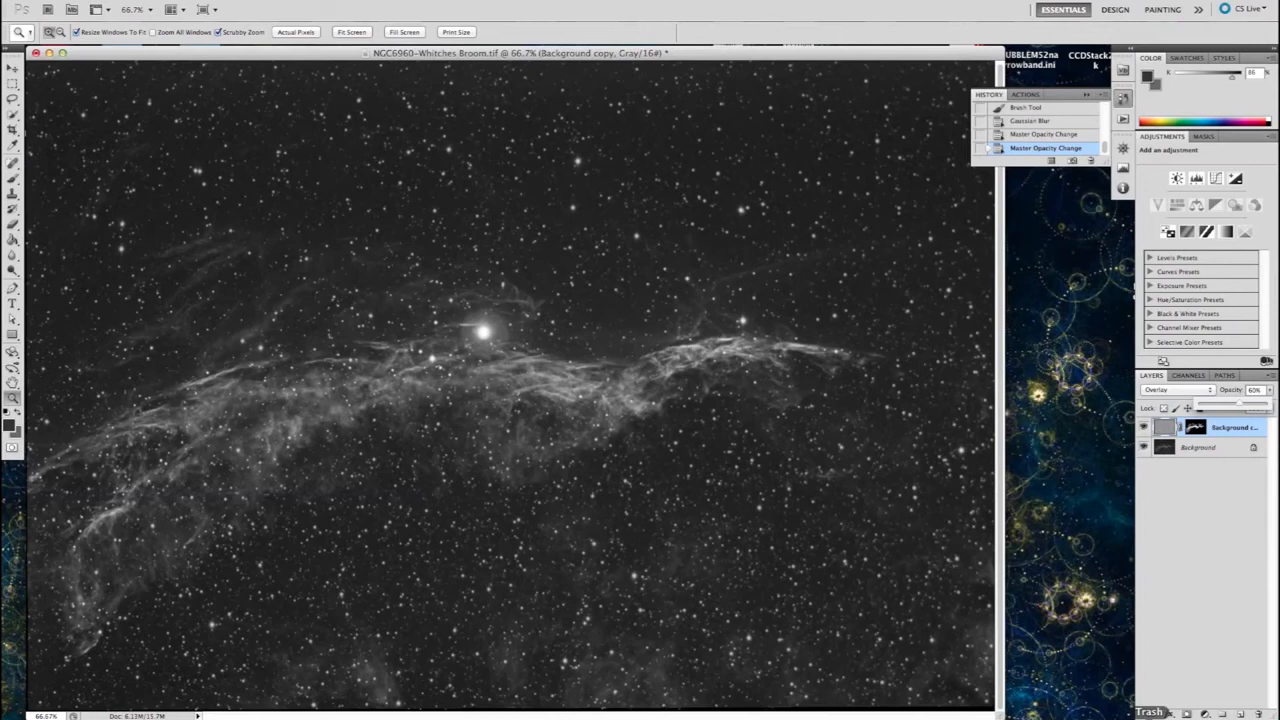
mouse_move(1156, 532)
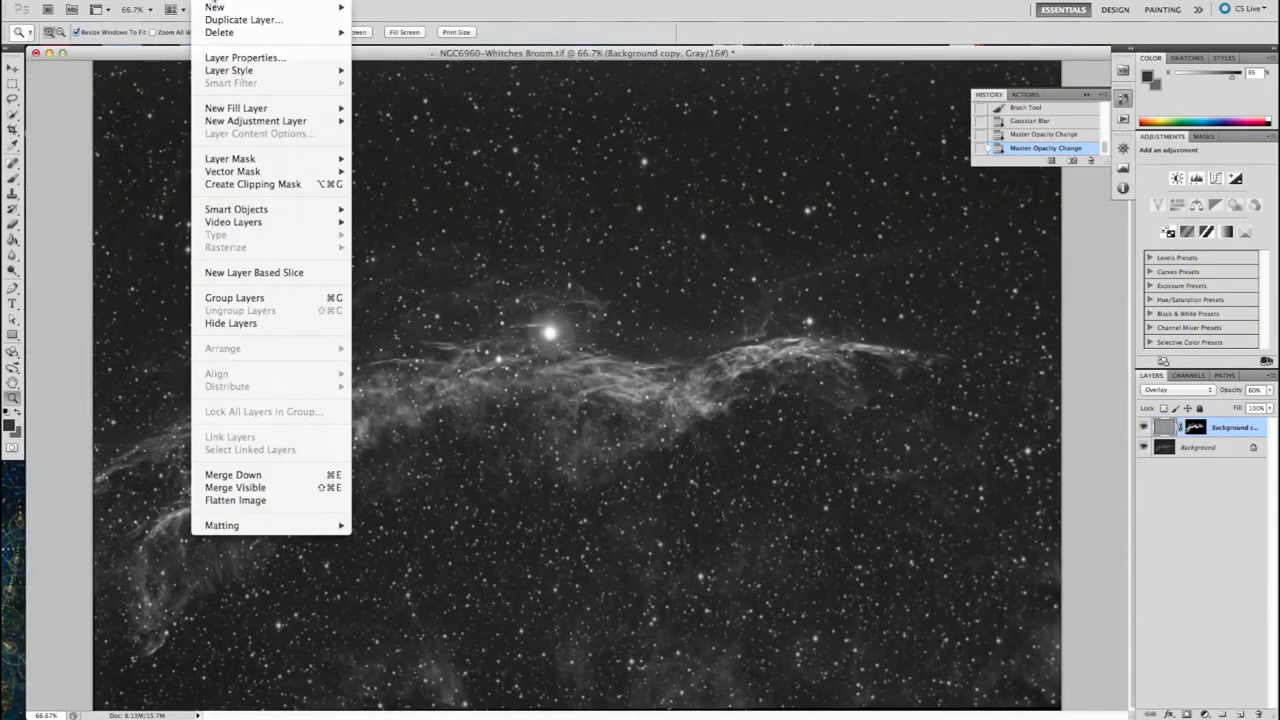
Flatten the image to one background layer, then lift the curve midpoint slightly to brighten midtones.
click(236, 500)
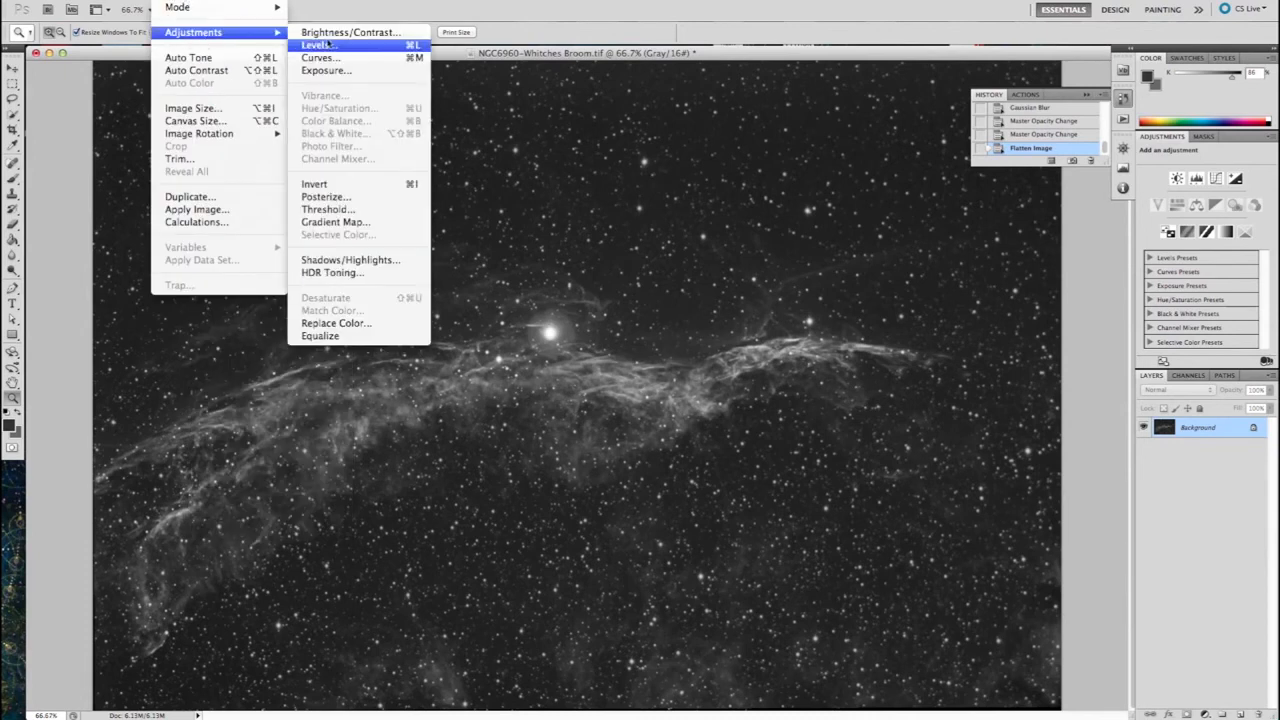
click(320, 56)
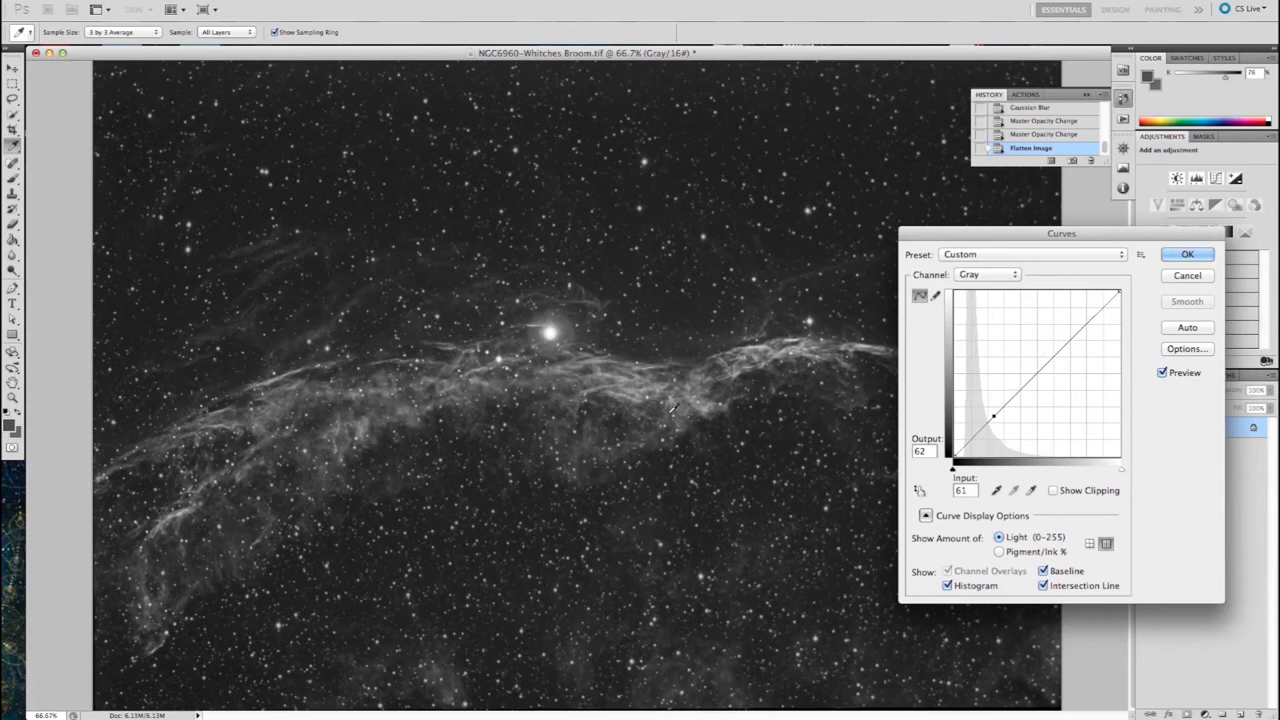
drag(992, 418, 992, 408)
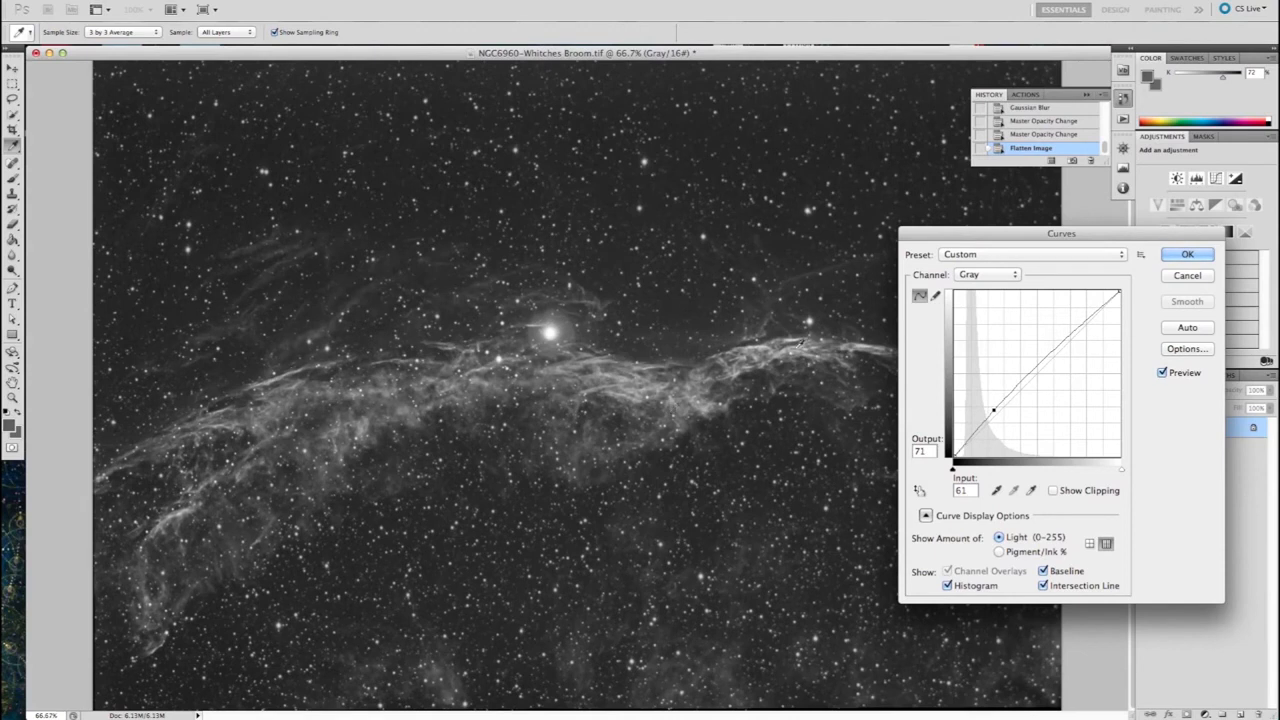
click(1186, 254)
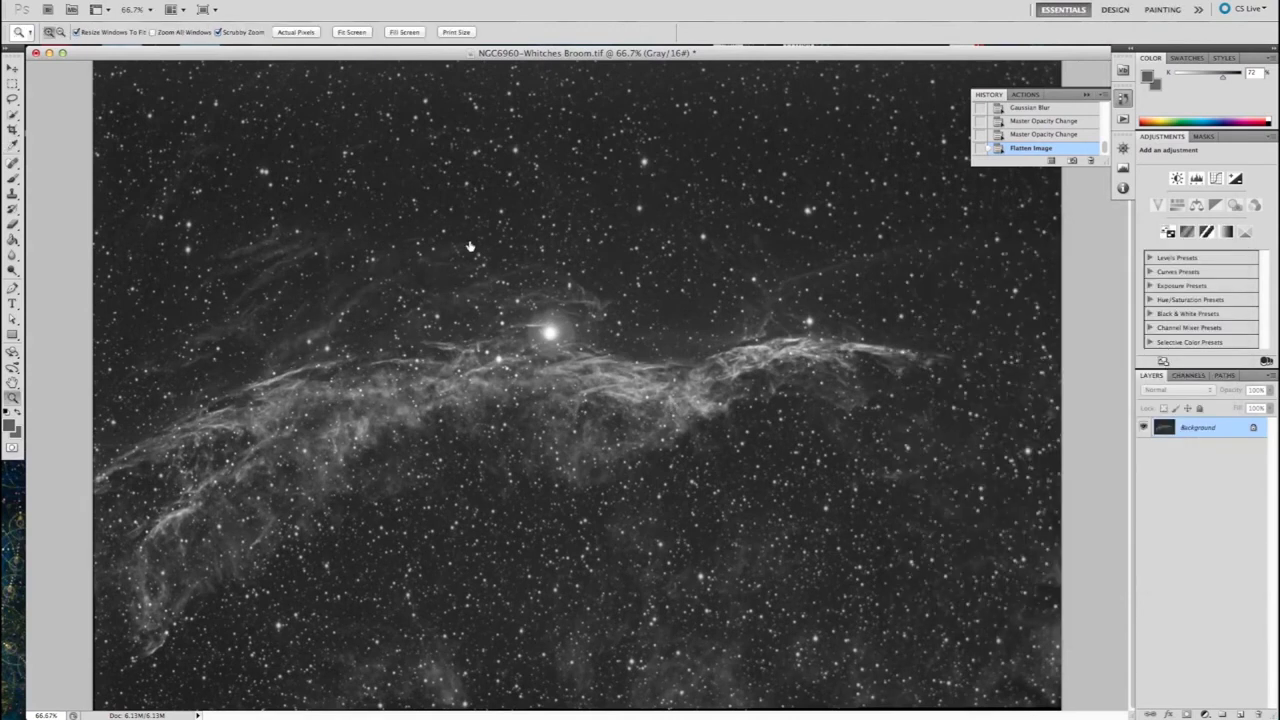
Apply a Levels adjustment raising the black input level to 4 to darken the sky.
click(176, 4)
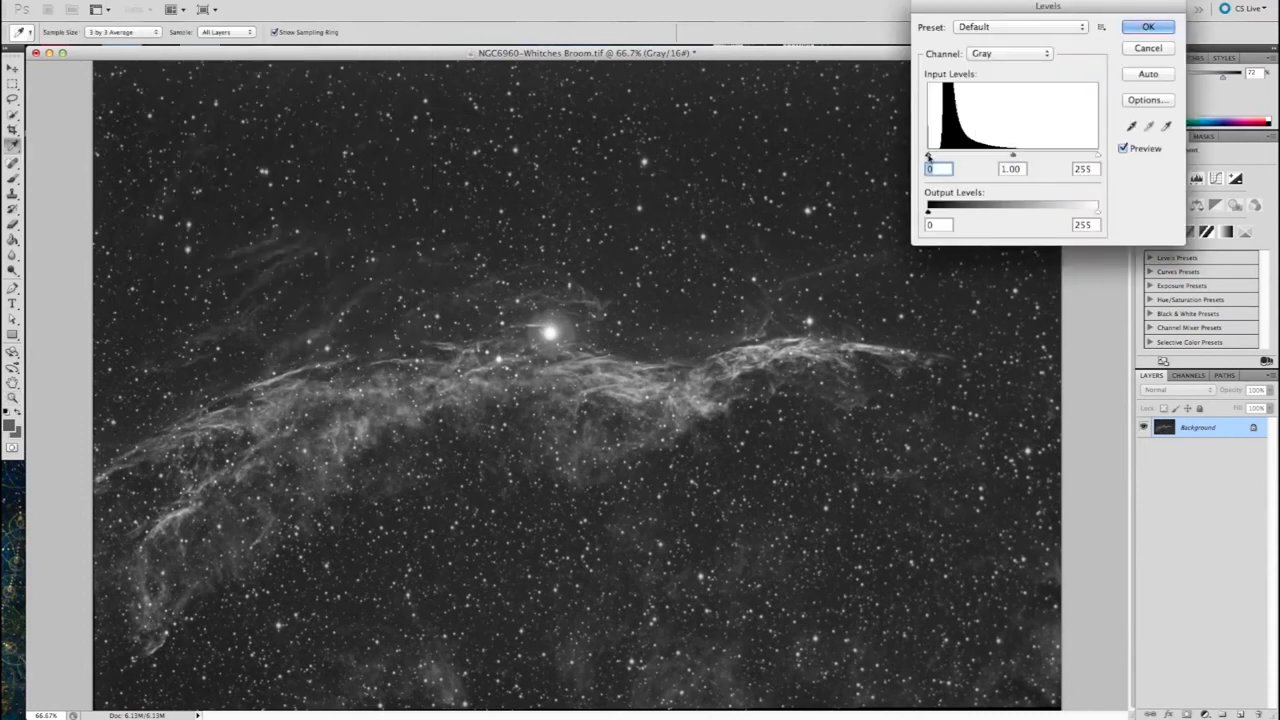
drag(928, 156, 934, 156)
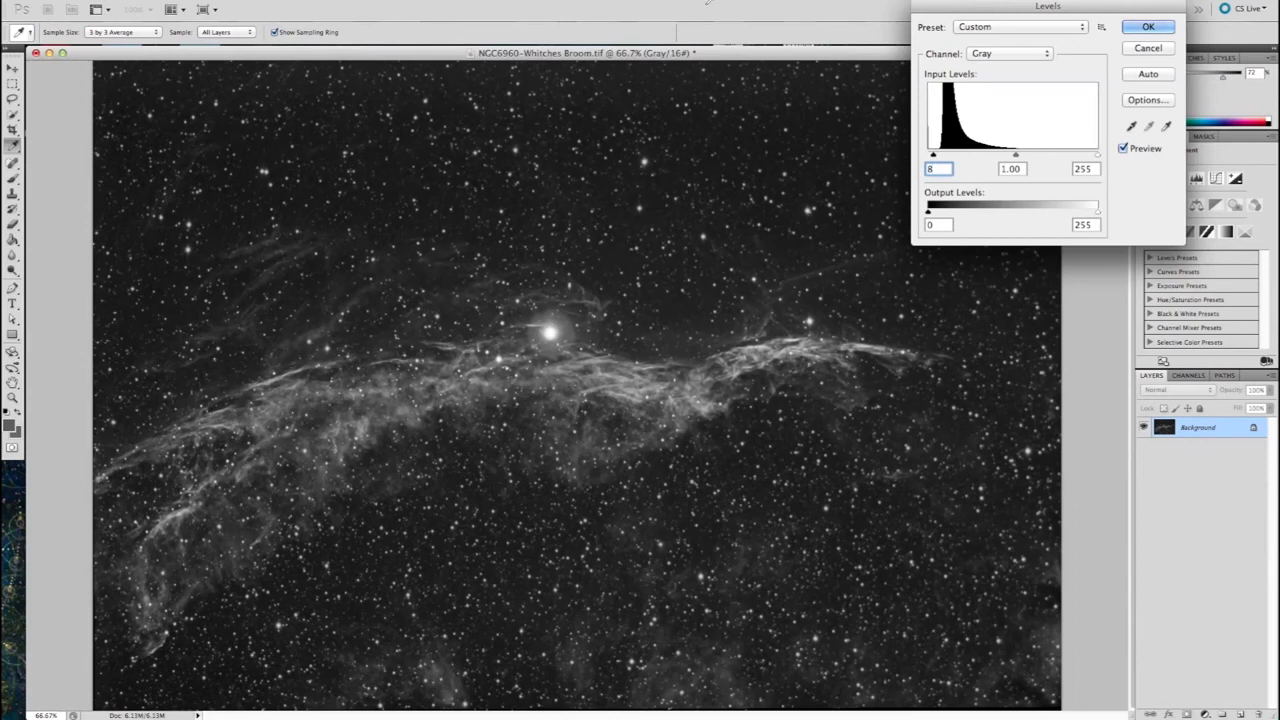
click(1176, 24)
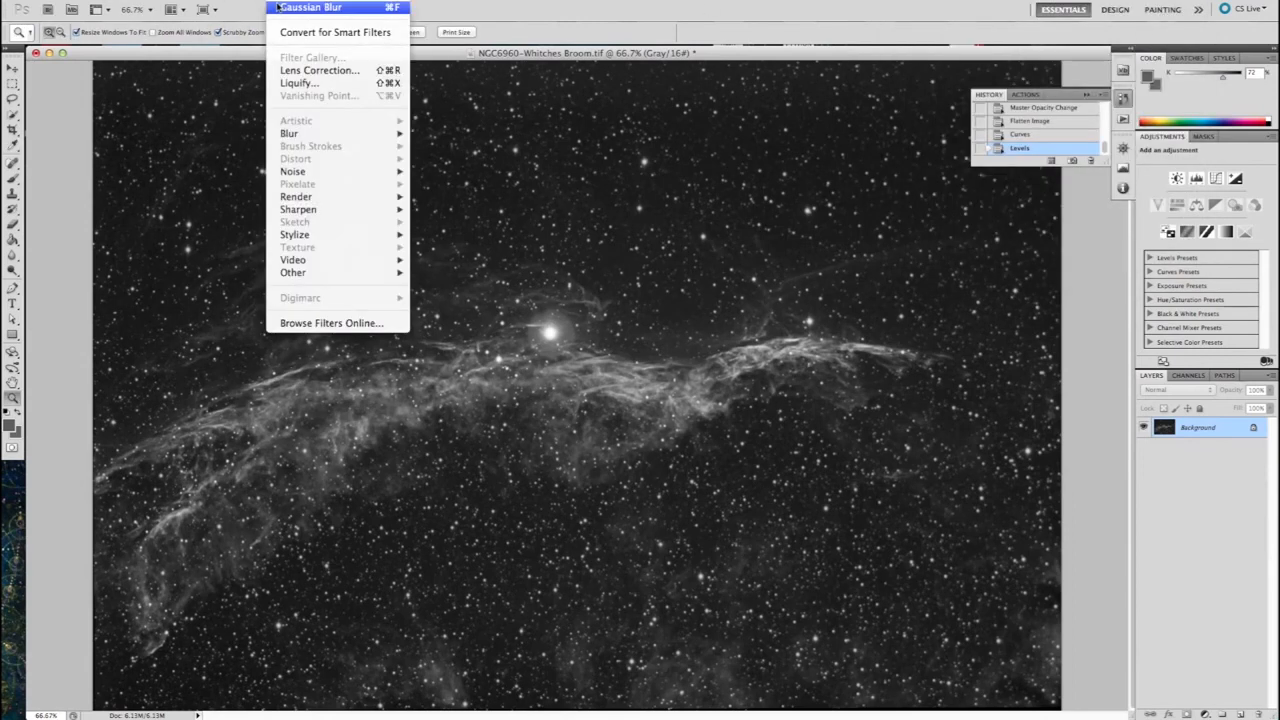
mouse_move(298, 210)
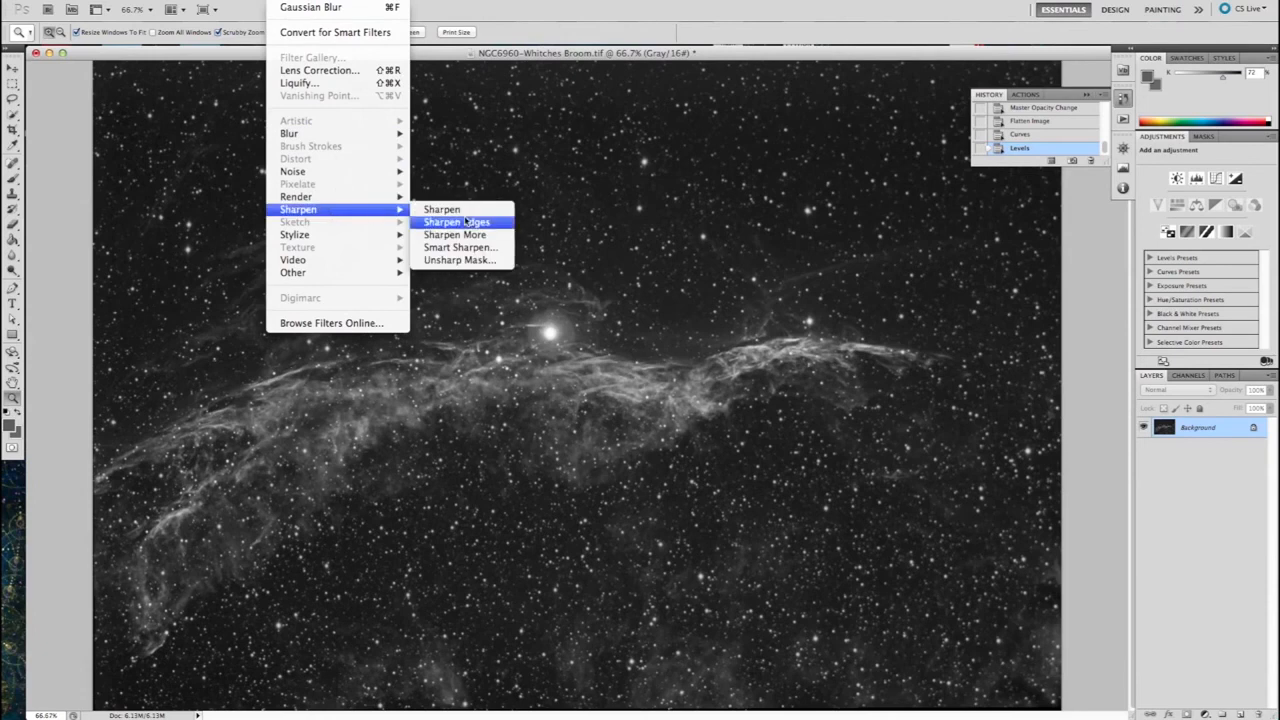
Set Unsharp Mask to Amount 50%, Radius 2.0 pixels, toggling Preview to compare before and after.
click(462, 260)
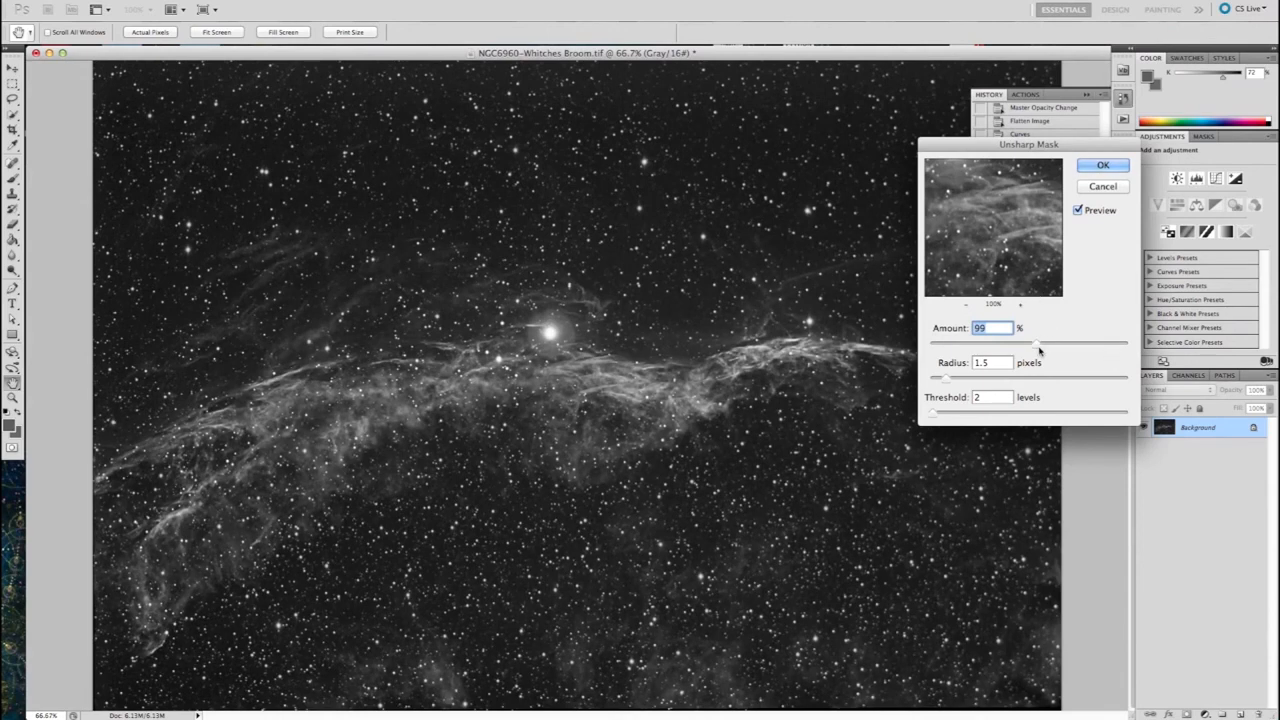
drag(1040, 344, 996, 344)
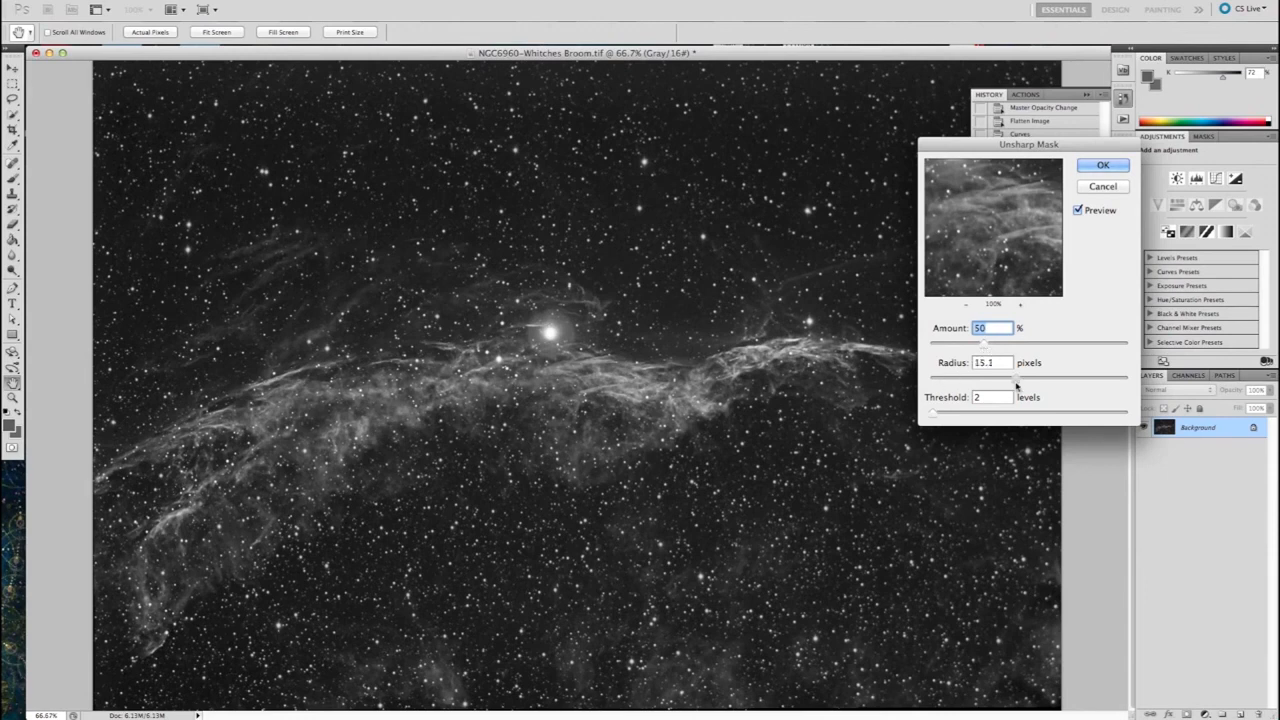
click(990, 362)
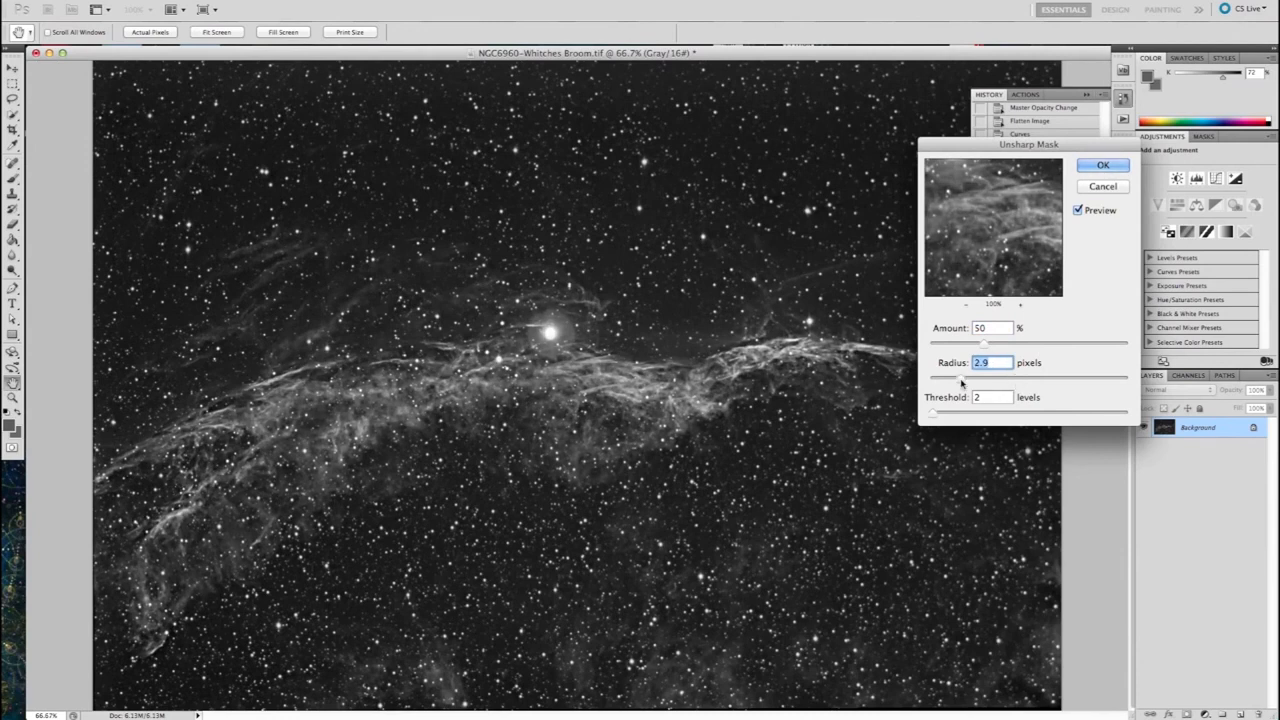
drag(984, 374, 944, 374)
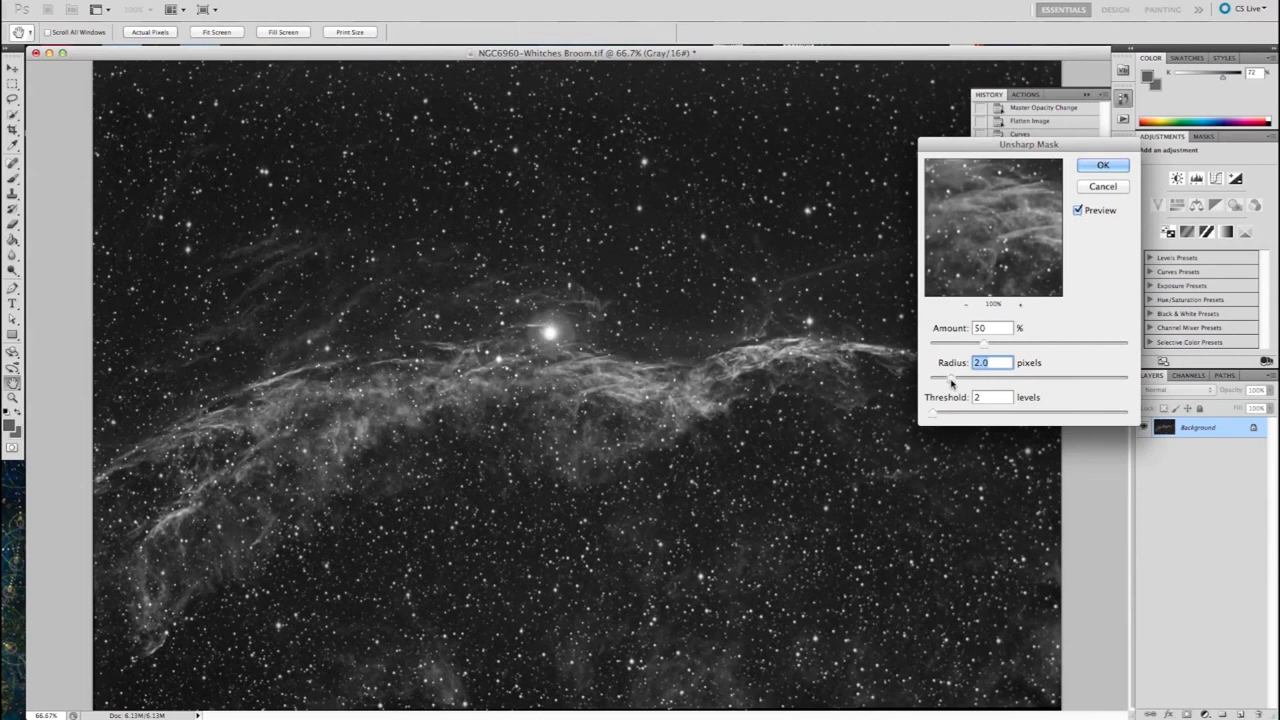
mouse_move(1116, 198)
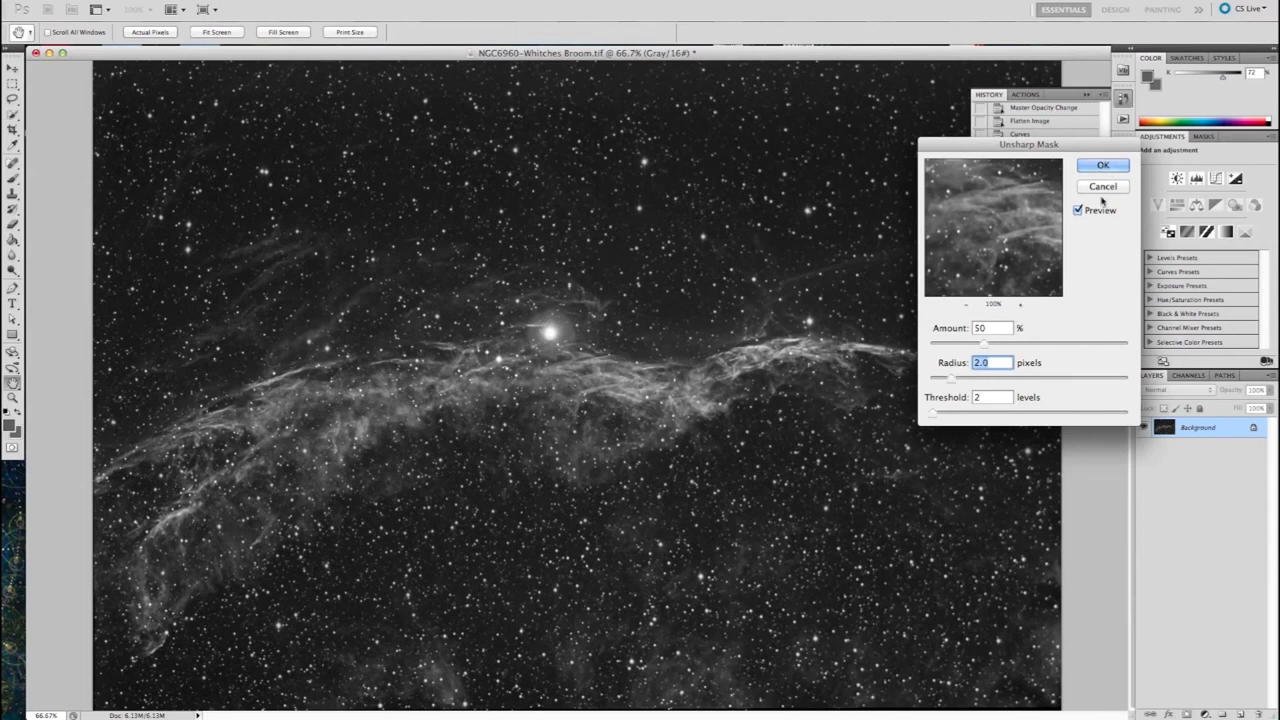
click(1080, 210)
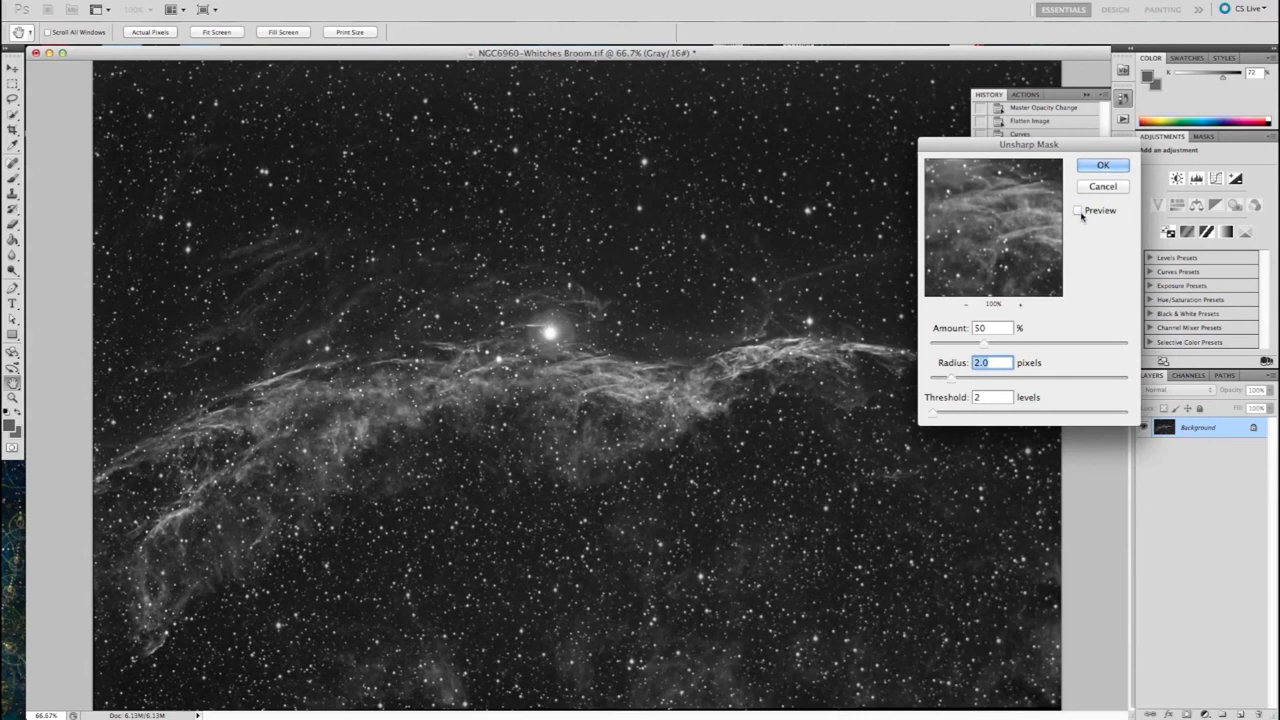
click(1080, 212)
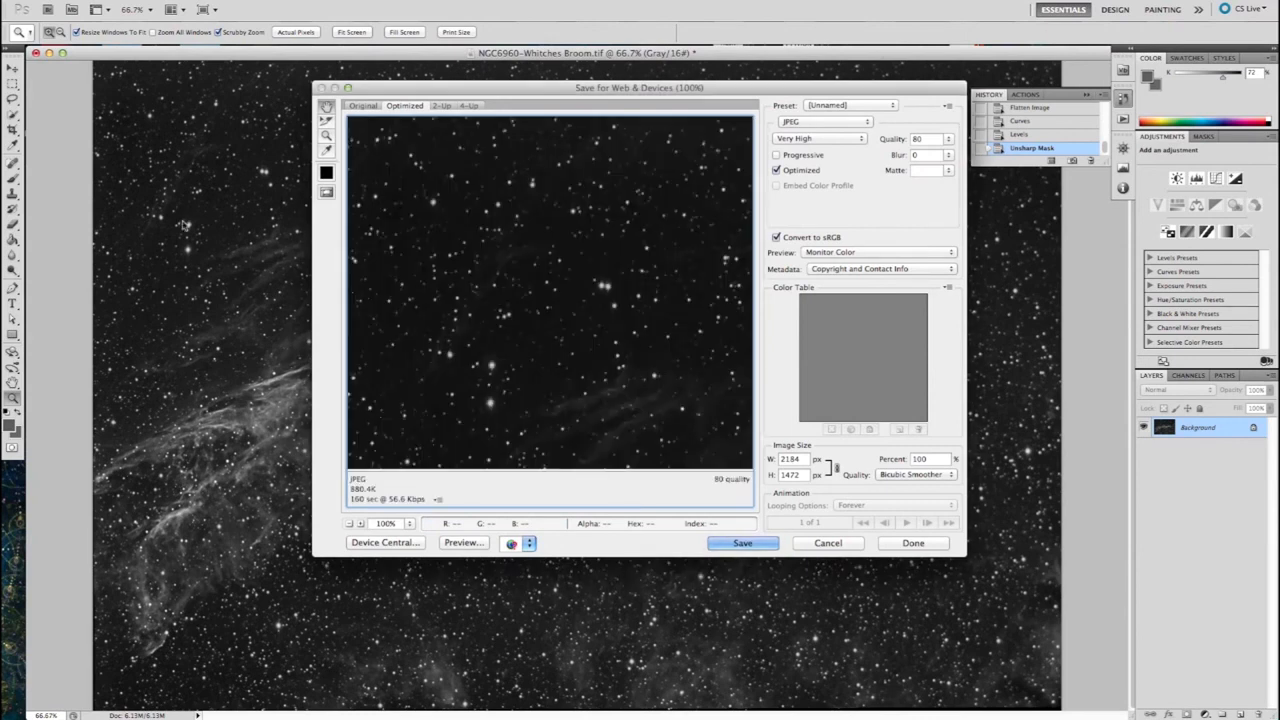
Set the export width to 2200 pixels and save the JPEG to the Desktop via Save for Web.
click(792, 458)
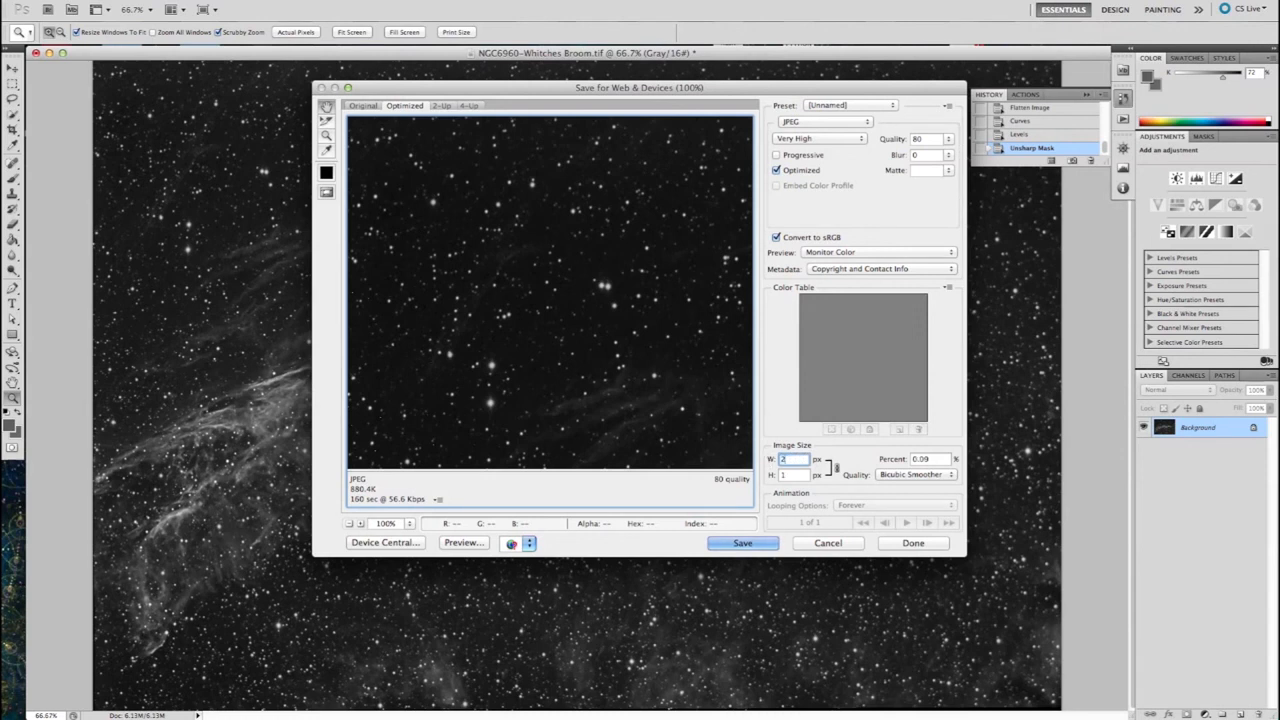
text(2200)
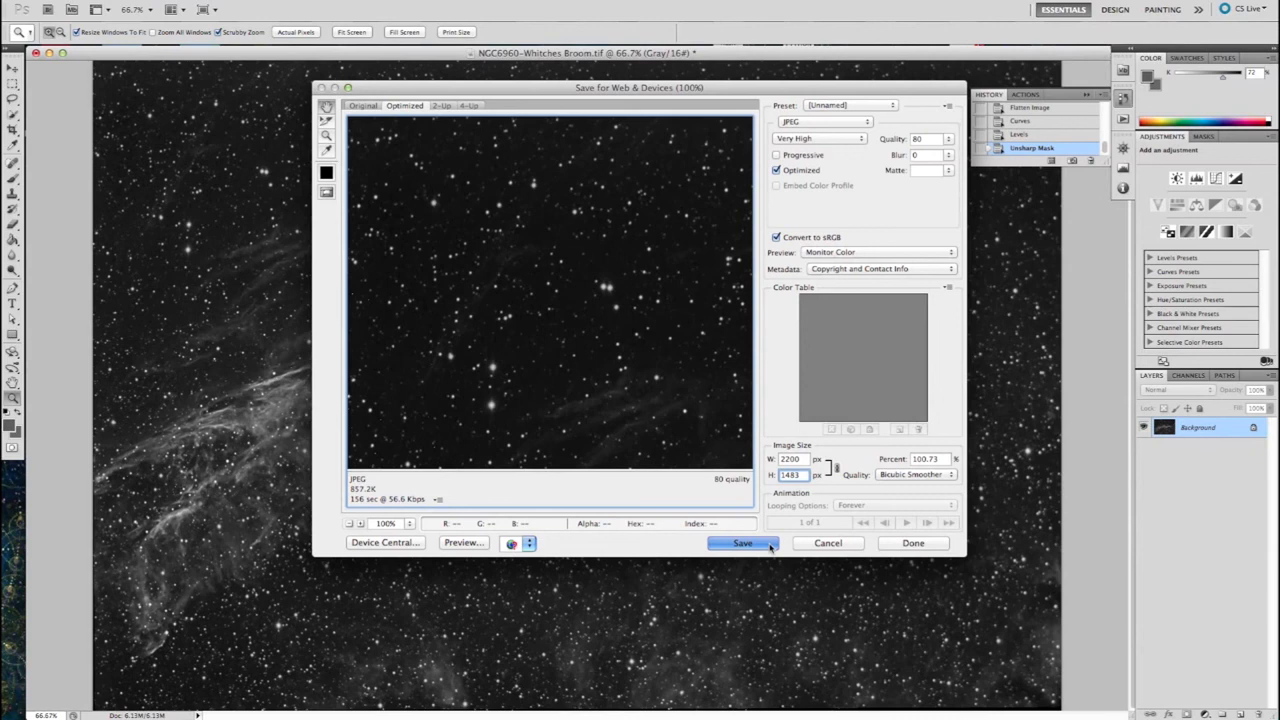
click(744, 544)
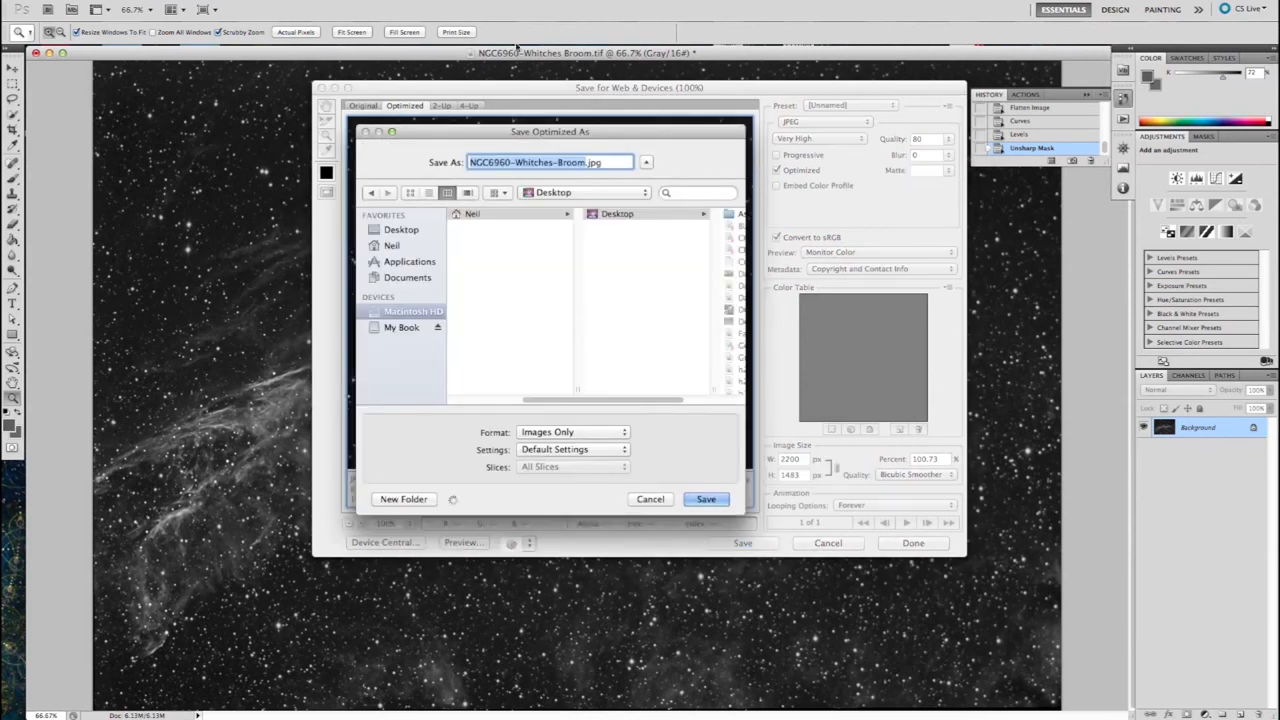
click(472, 238)
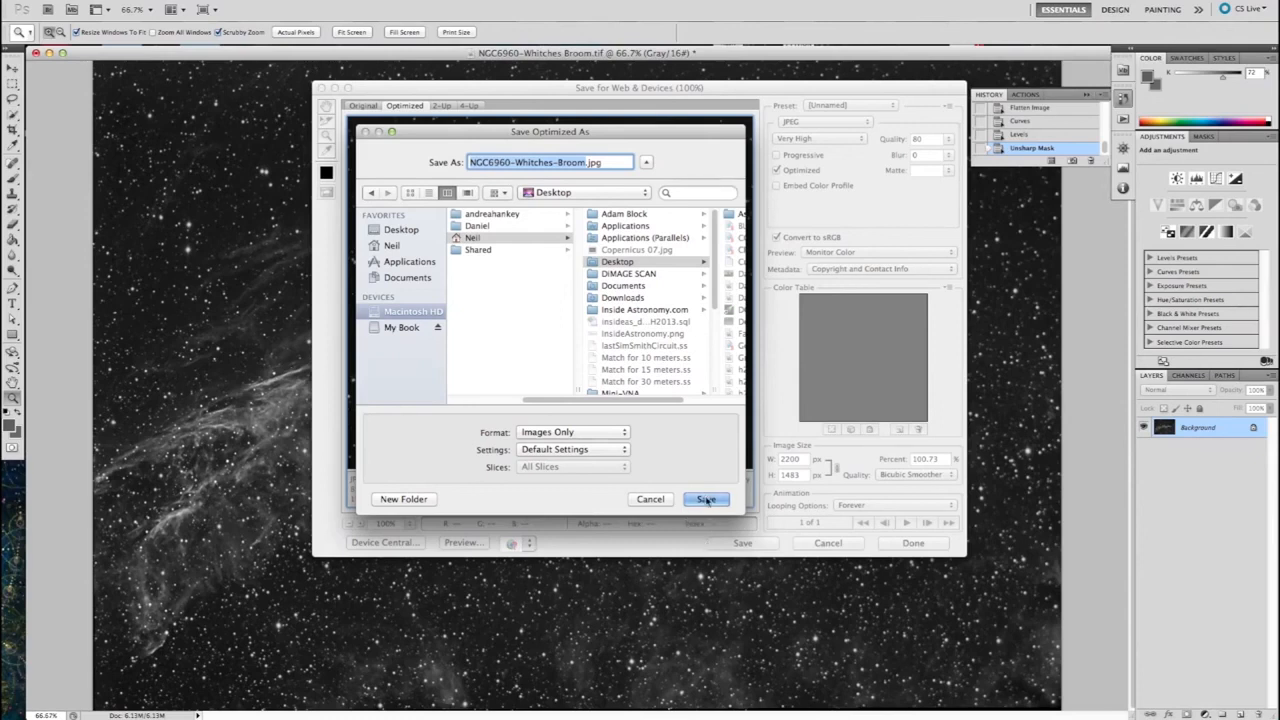
click(708, 500)
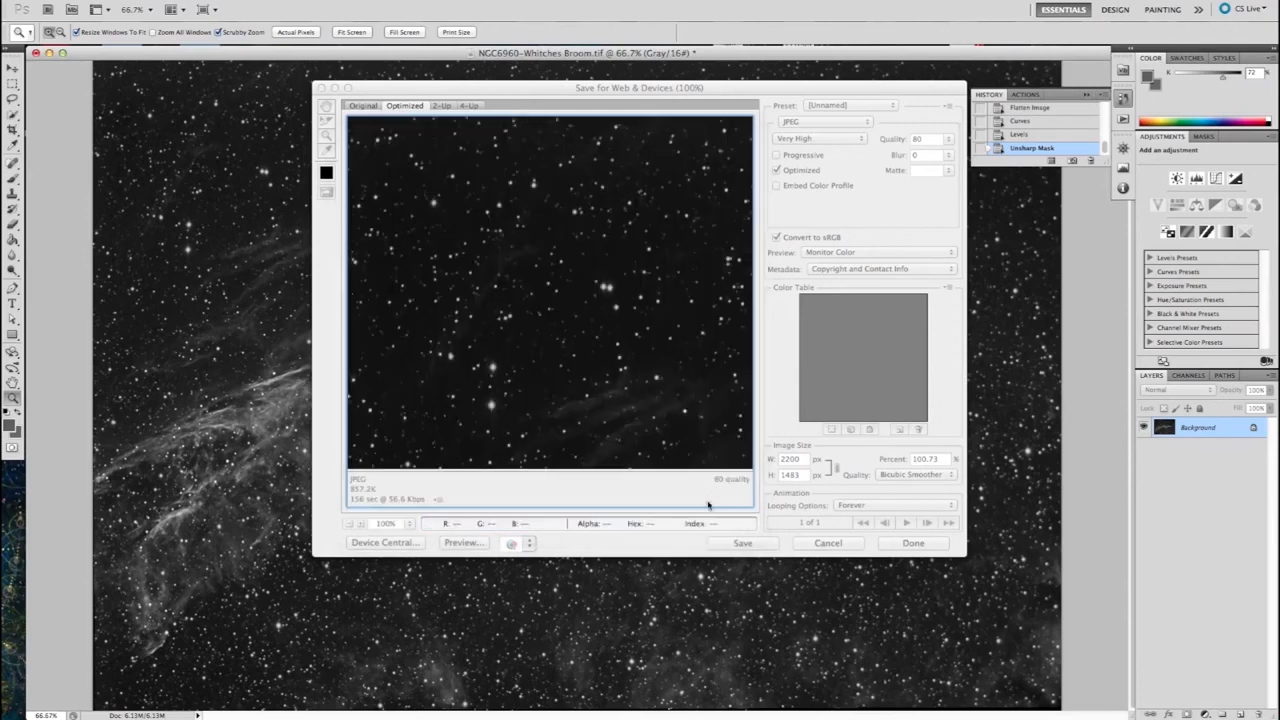
click(828, 544)
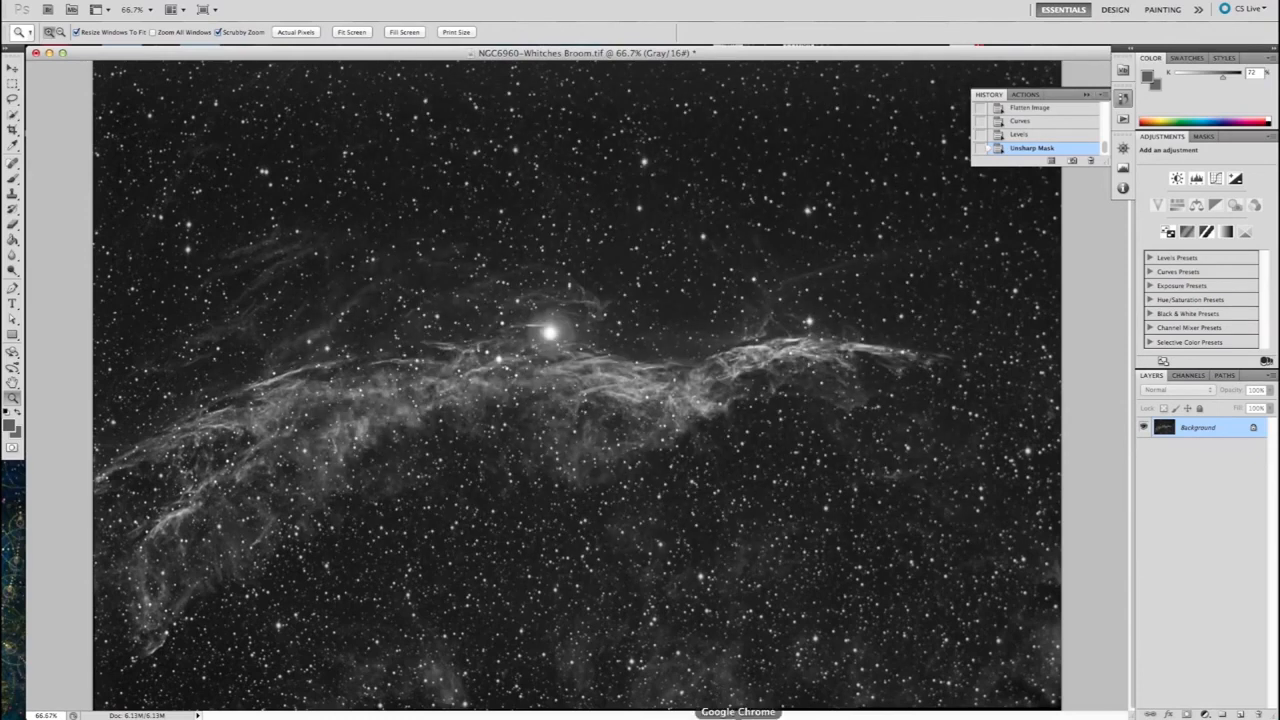